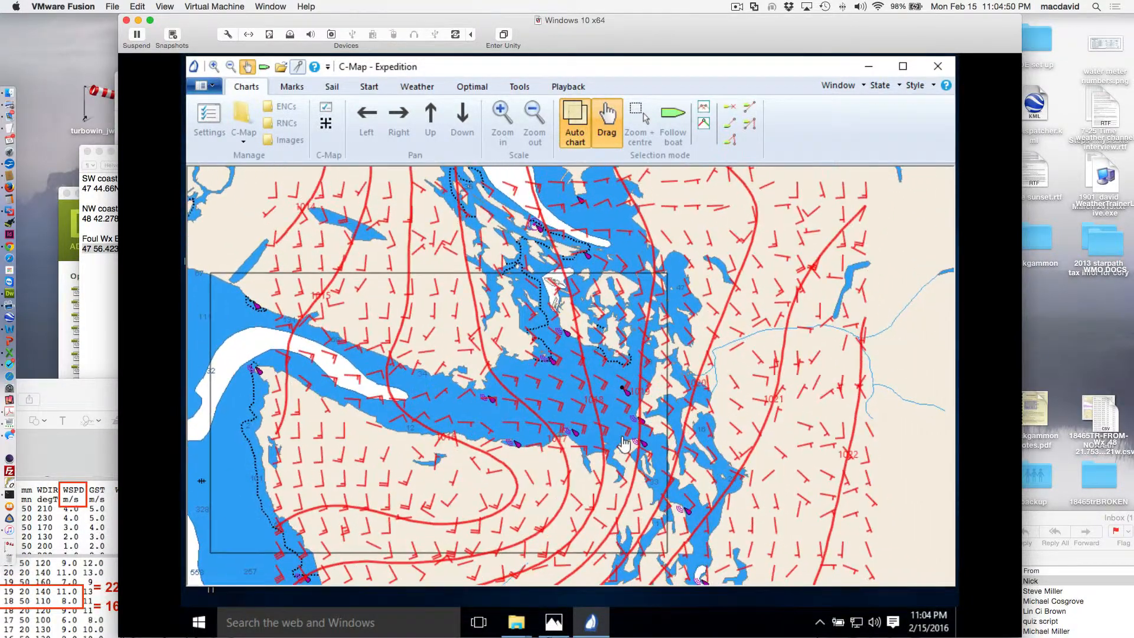
# Pan the chart to reframe the wind barbs and isobars around the forecast image boundary.
pyautogui.moveTo(626, 441); pyautogui.dragTo(742, 394)
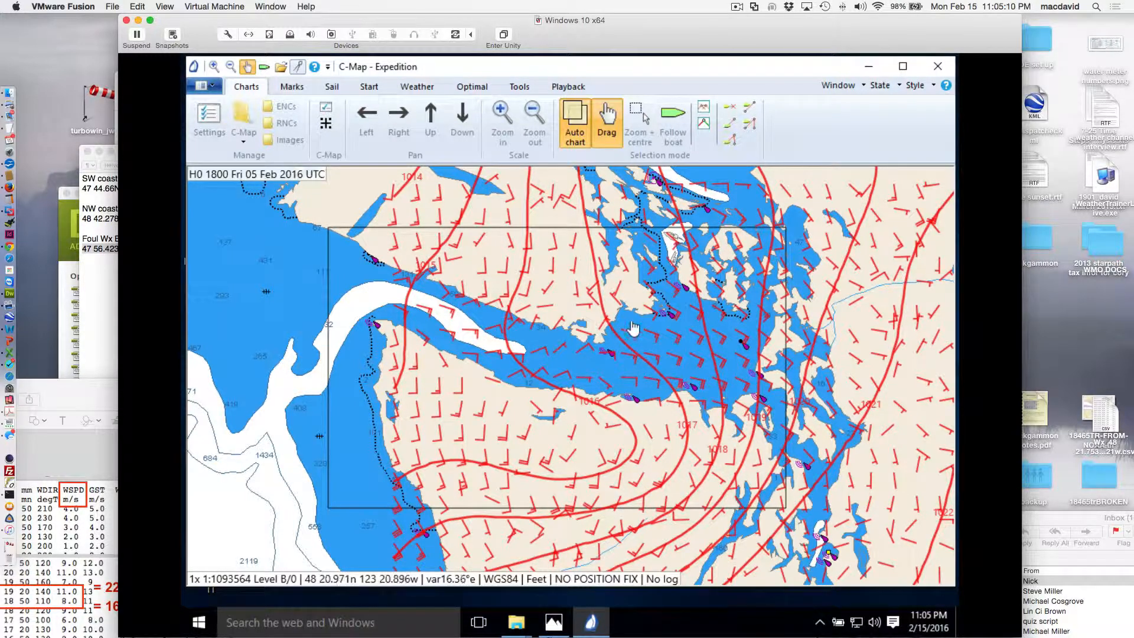
pyautogui.moveTo(633, 327); pyautogui.dragTo(600, 350)
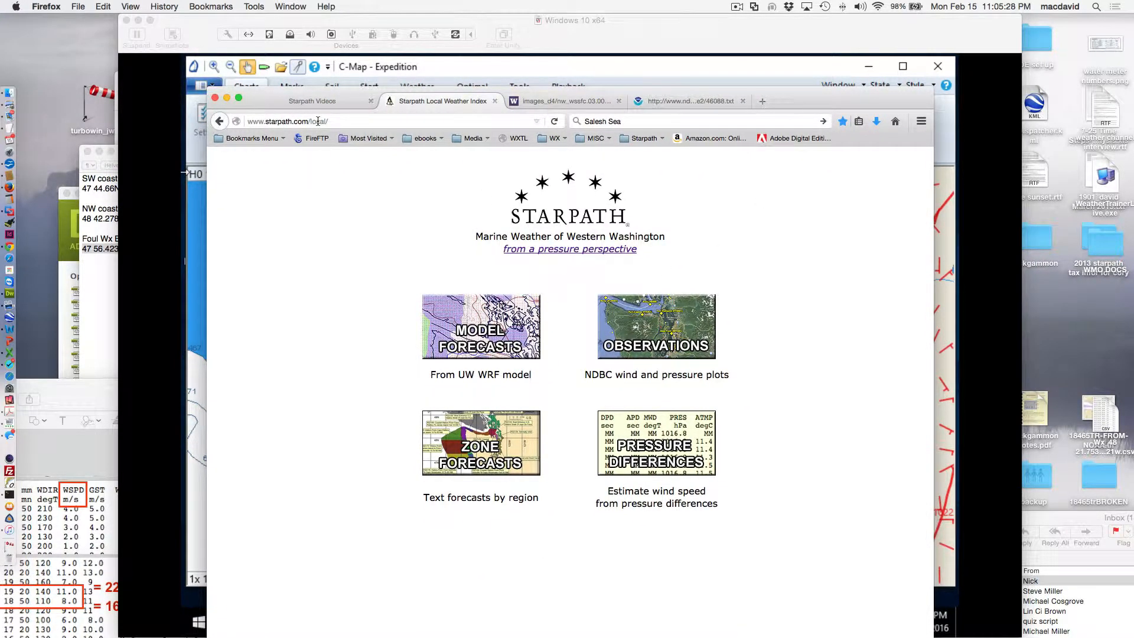
# Bring up Starpath's UW WRF Northern Waters forecast map and the image's right-click options.
pyautogui.click(481, 325)
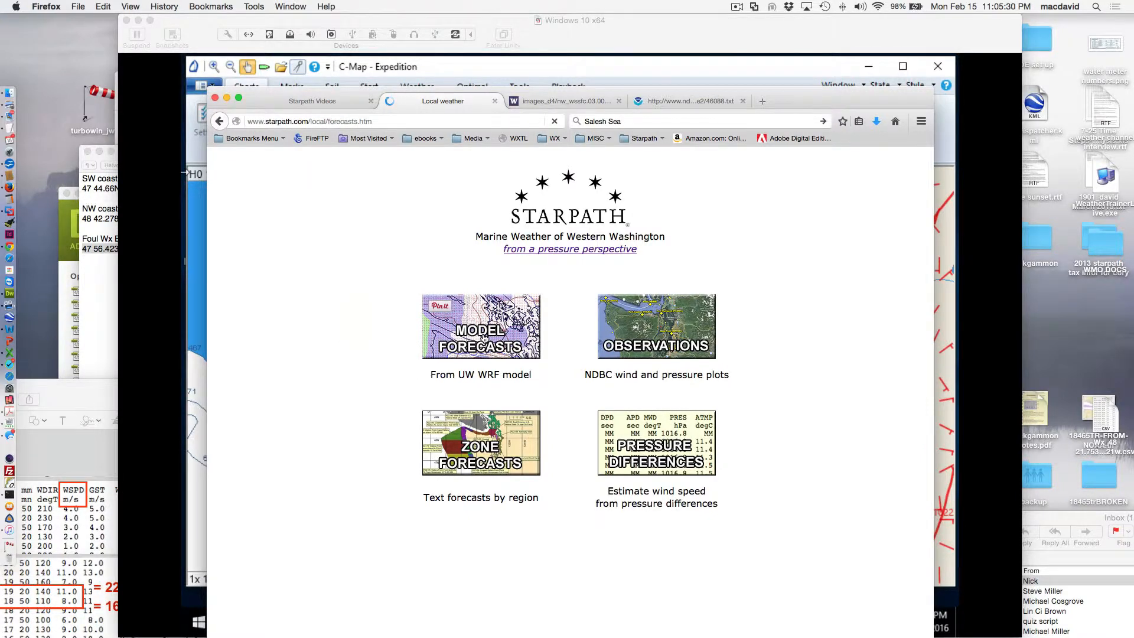
pyautogui.click(481, 326)
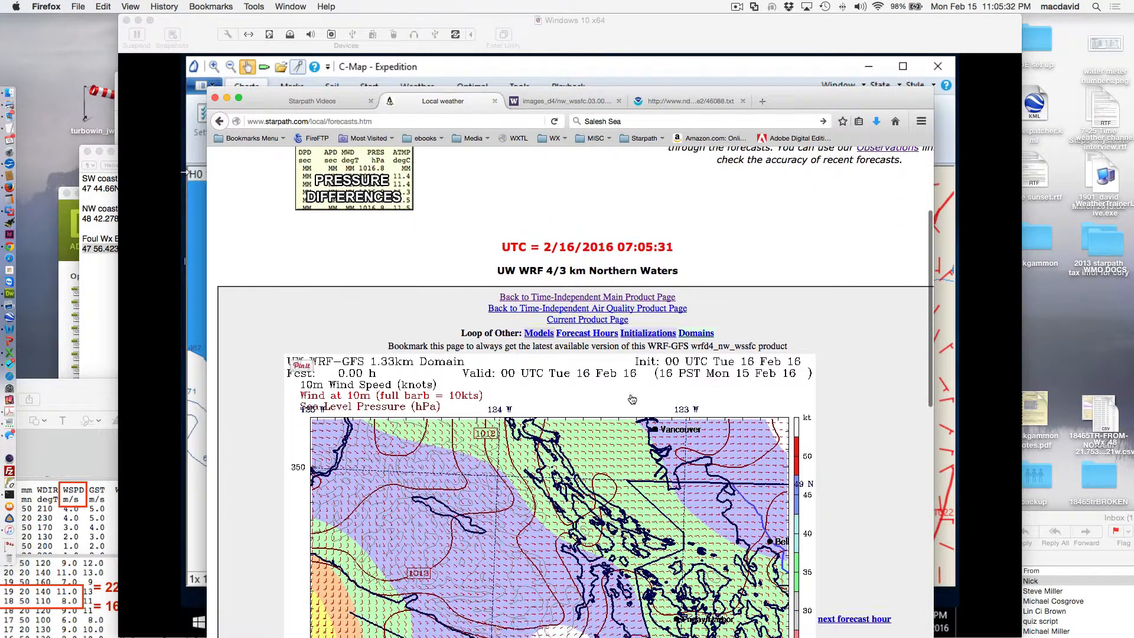
pyautogui.scroll(-3)
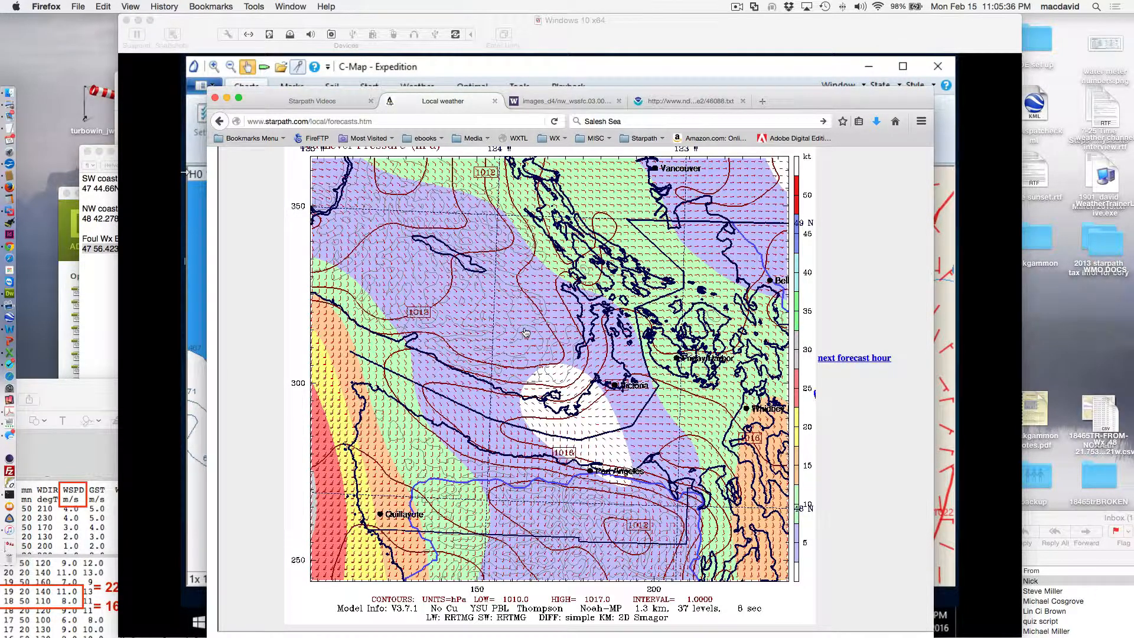
pyautogui.rightClick(526, 333)
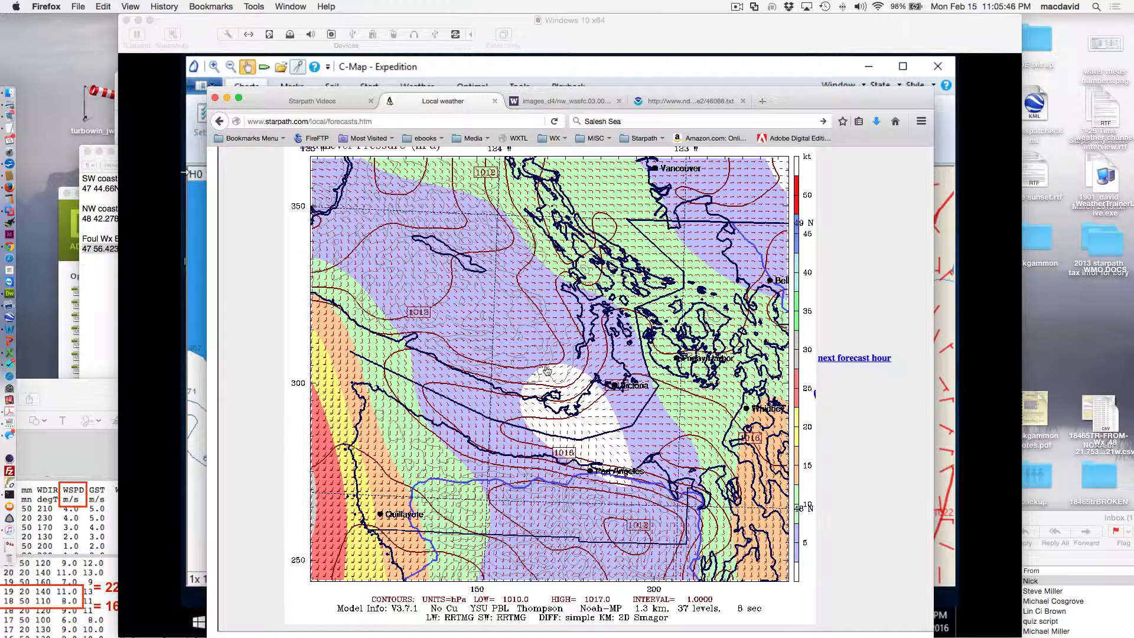
pyautogui.moveTo(560, 439)
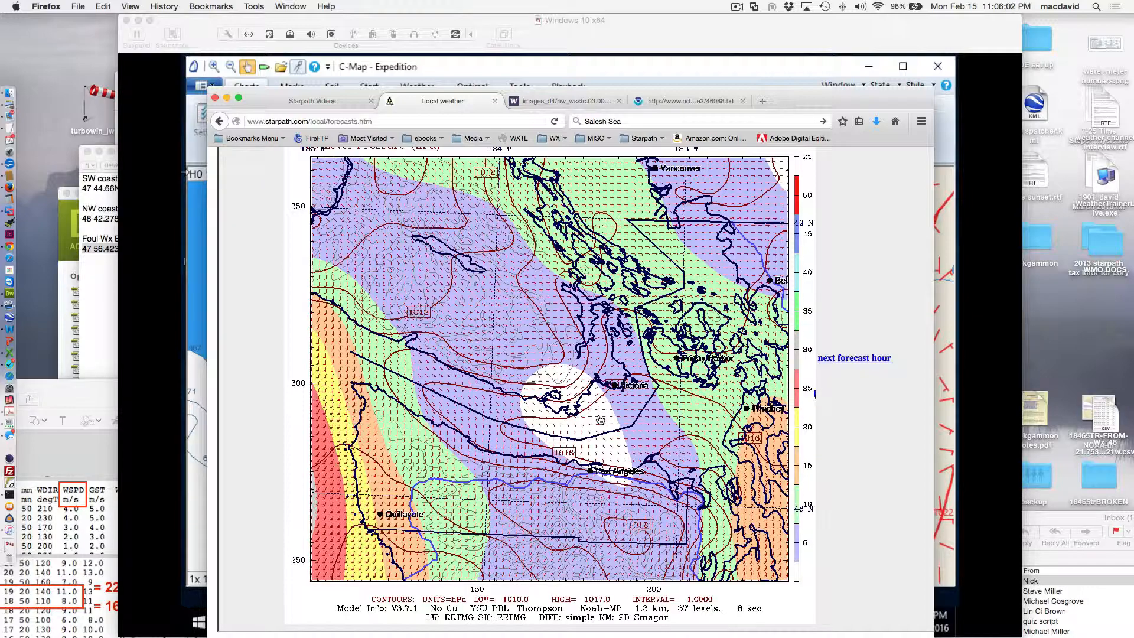
pyautogui.moveTo(560, 370)
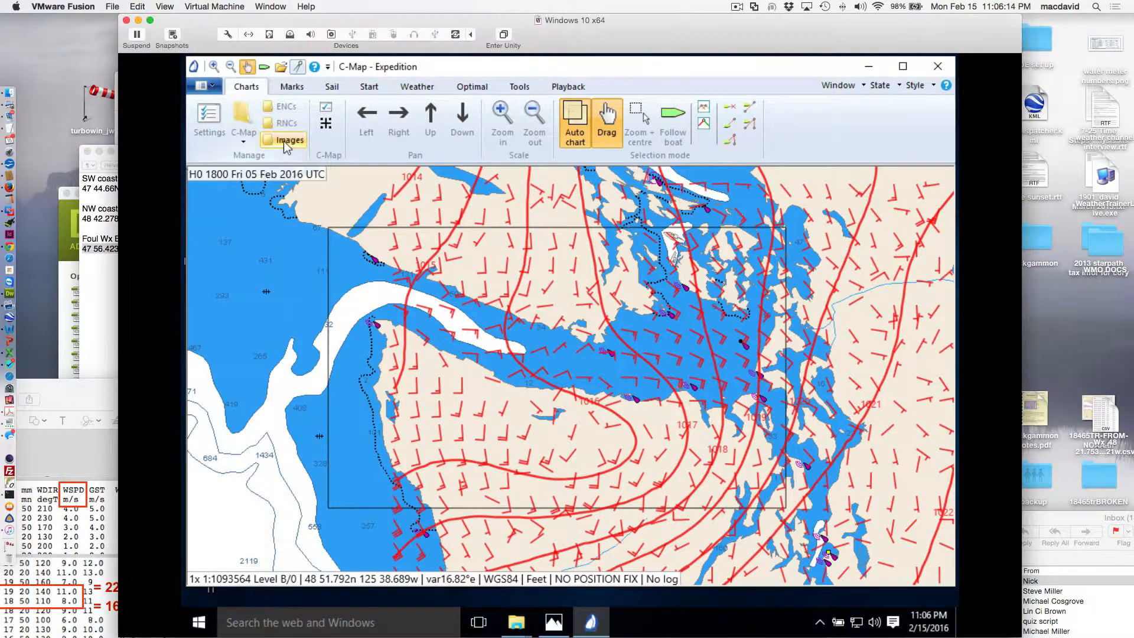
# Show the Raster images list with 18z, 19z and nw_wssfc.00.0000 from the Charts tab.
pyautogui.click(290, 139)
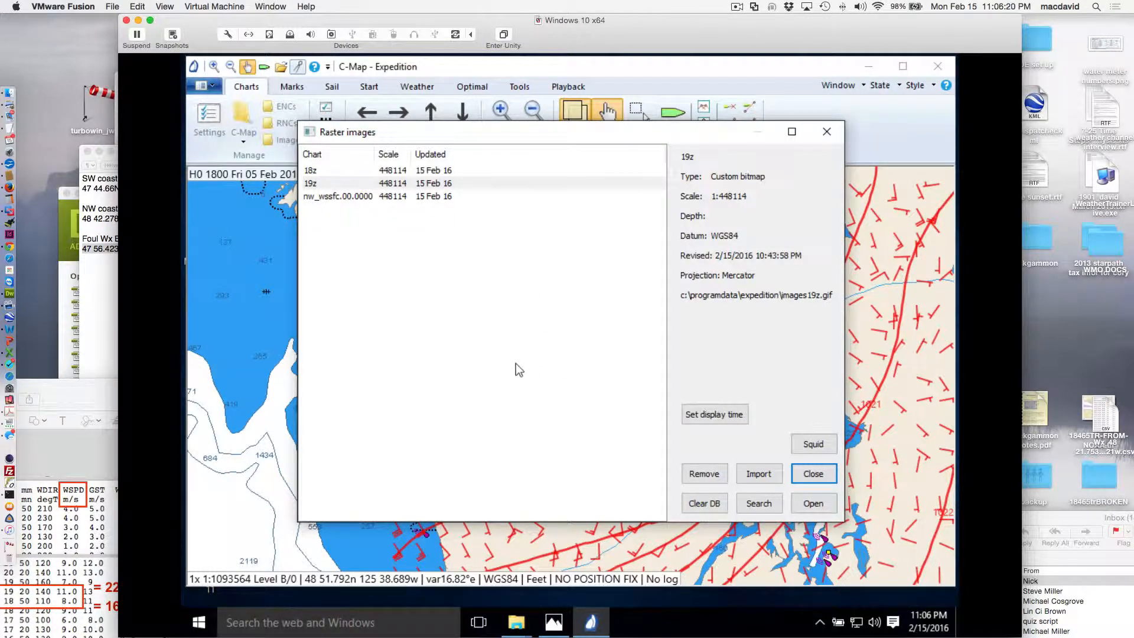
pyautogui.moveTo(575, 461)
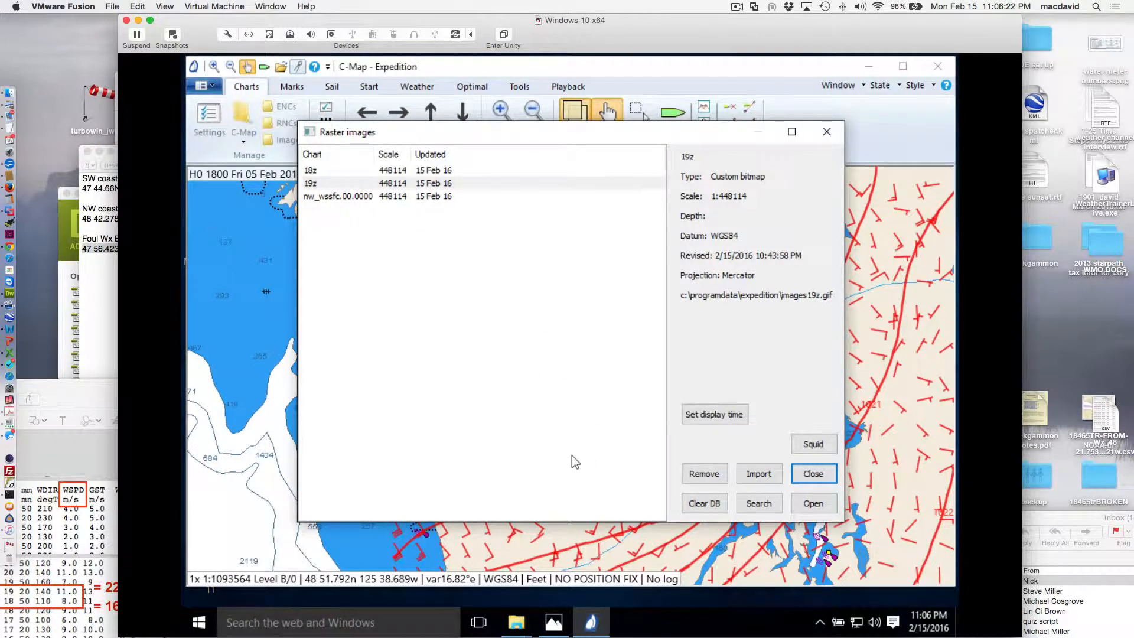
pyautogui.moveTo(605, 444)
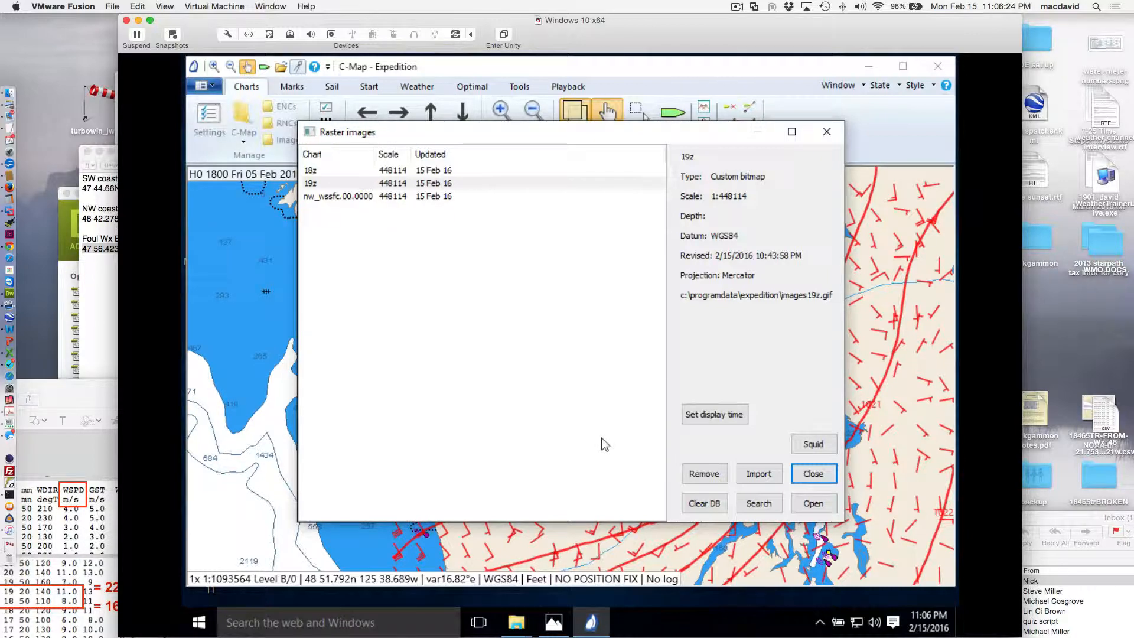
pyautogui.moveTo(607, 443)
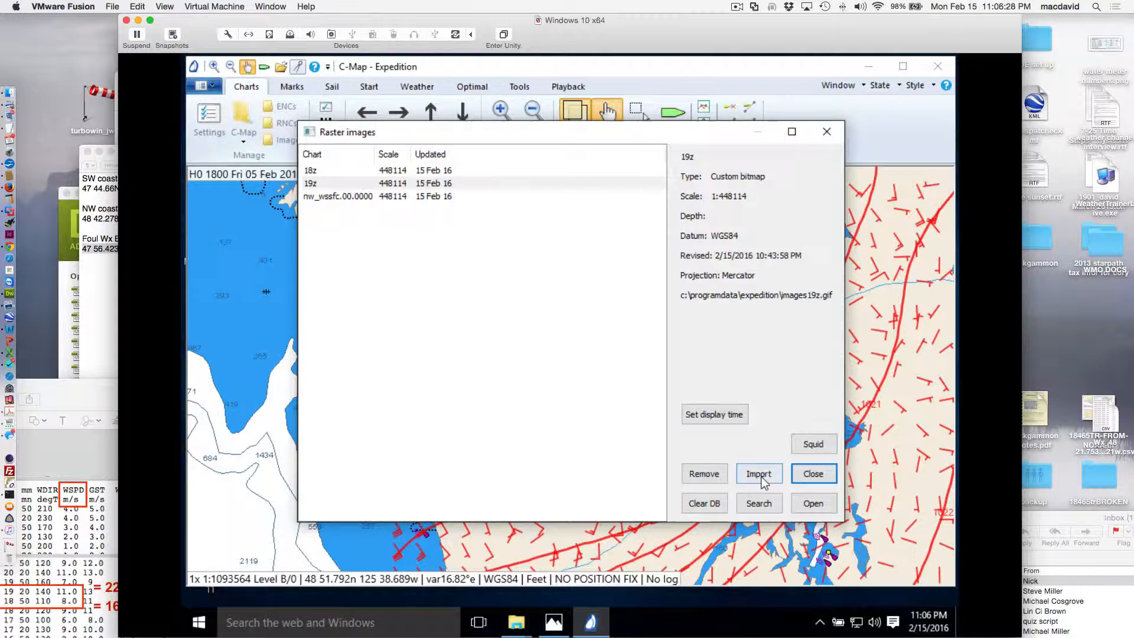
# Import 20z.gif from the Expedition images folder into the geo-referencing window.
pyautogui.click(758, 474)
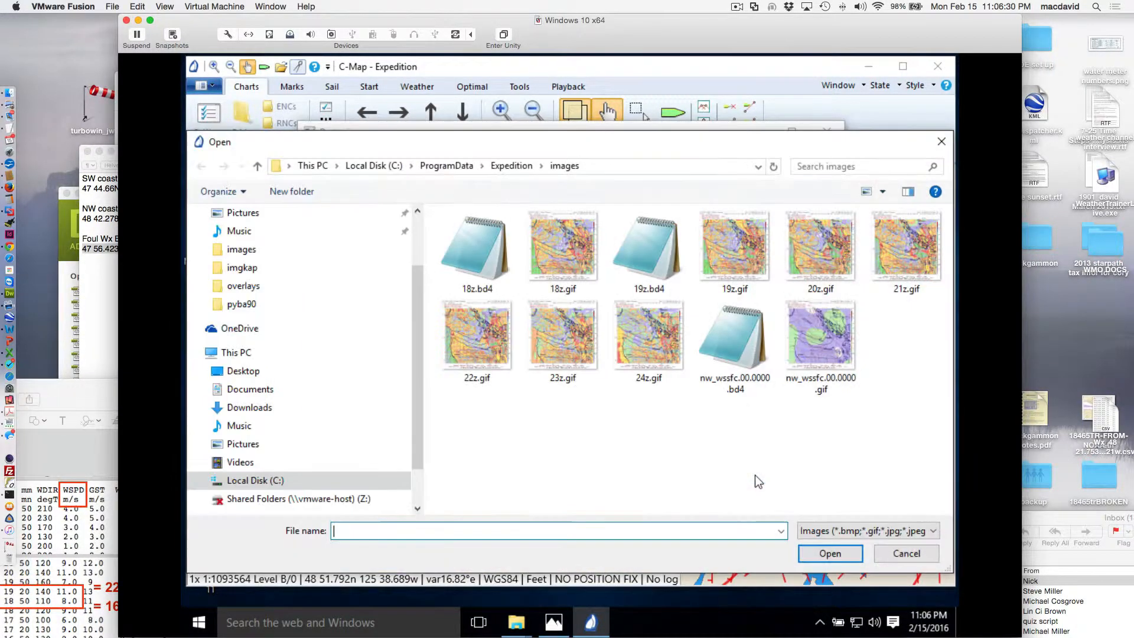
pyautogui.click(821, 333)
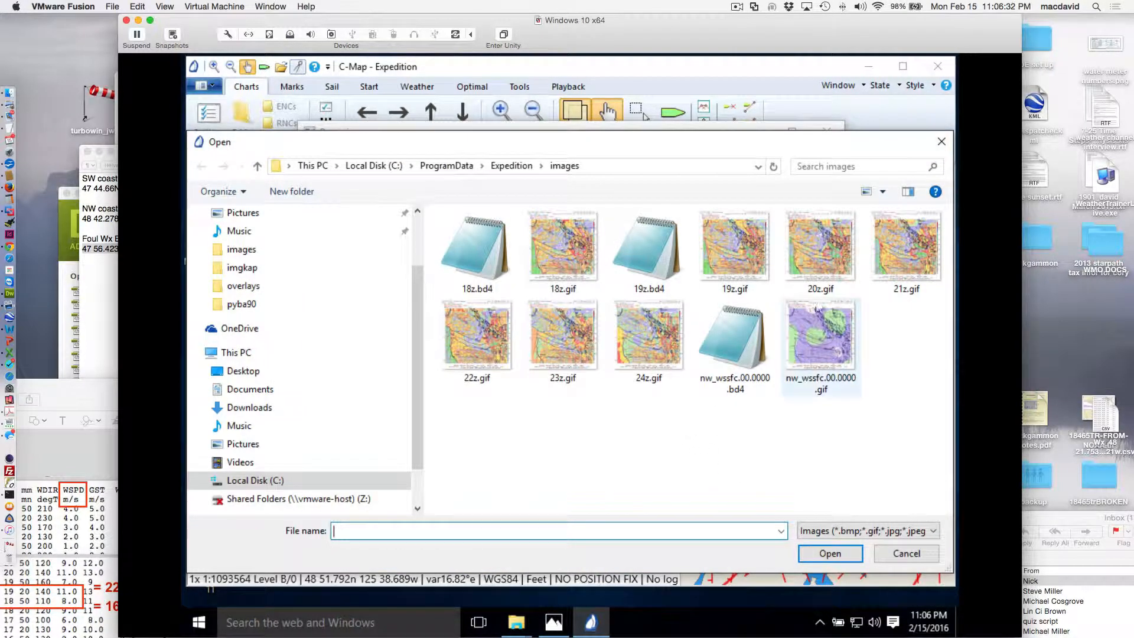
pyautogui.click(821, 249)
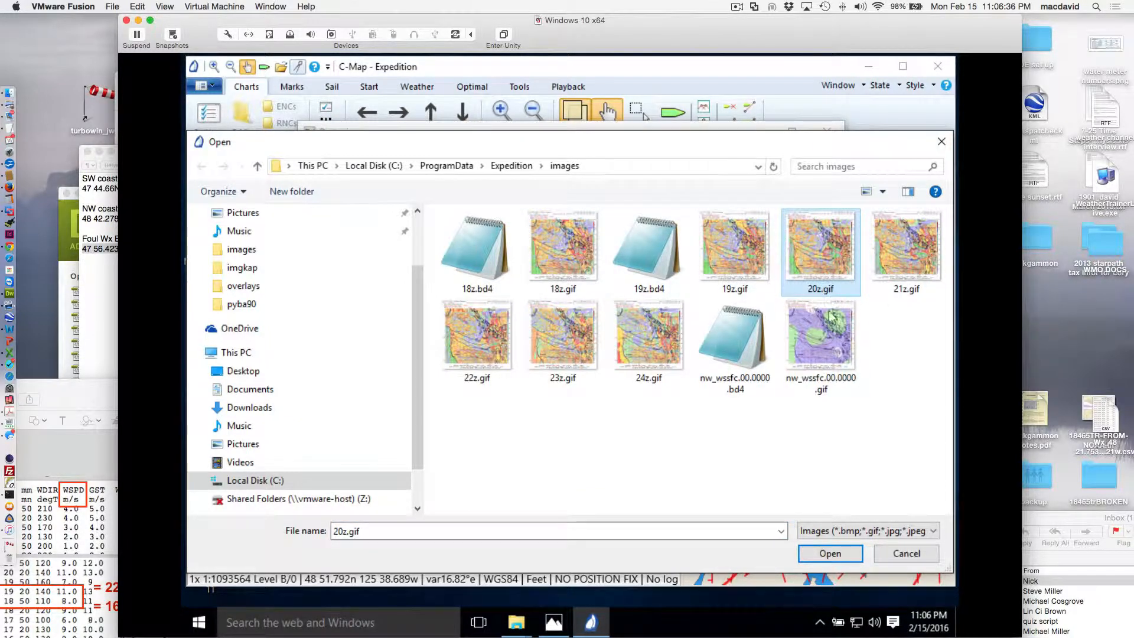
pyautogui.click(820, 340)
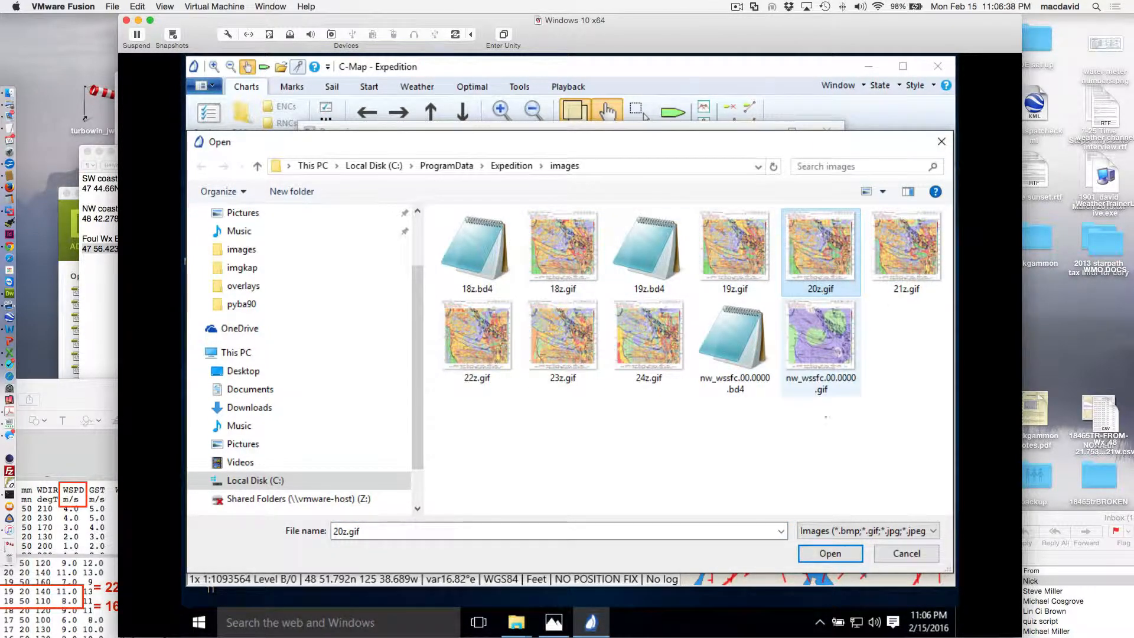
pyautogui.click(829, 553)
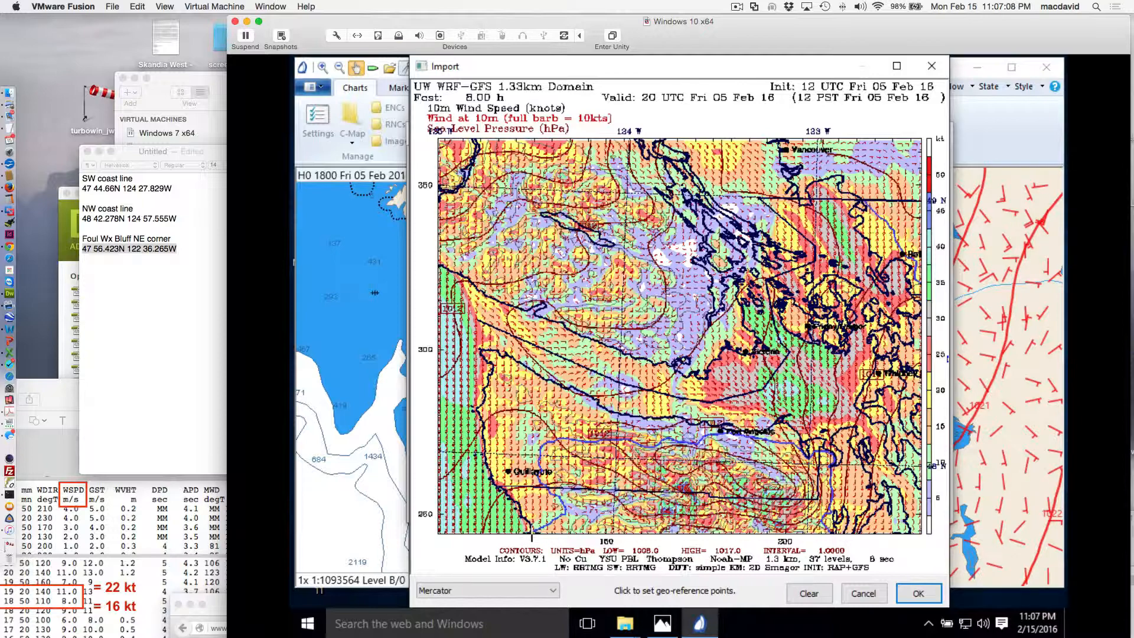
# Set the first geo-reference point at the SW coast line, 47 44.66N 124 27.829W.
pyautogui.click(653, 408)
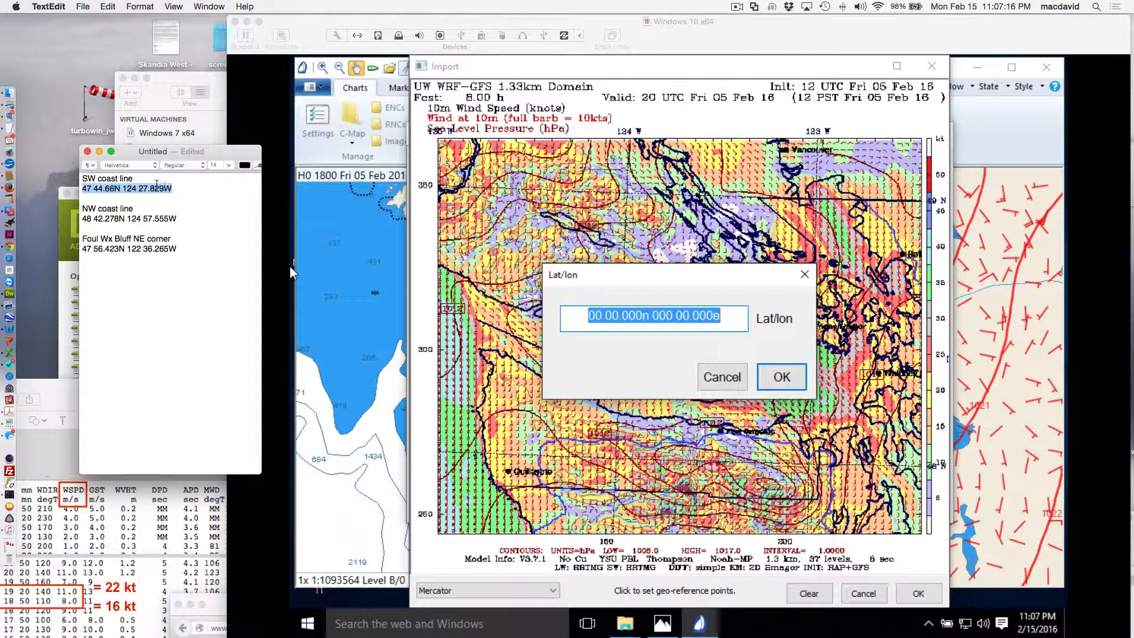
pyautogui.rightClick(126, 188)
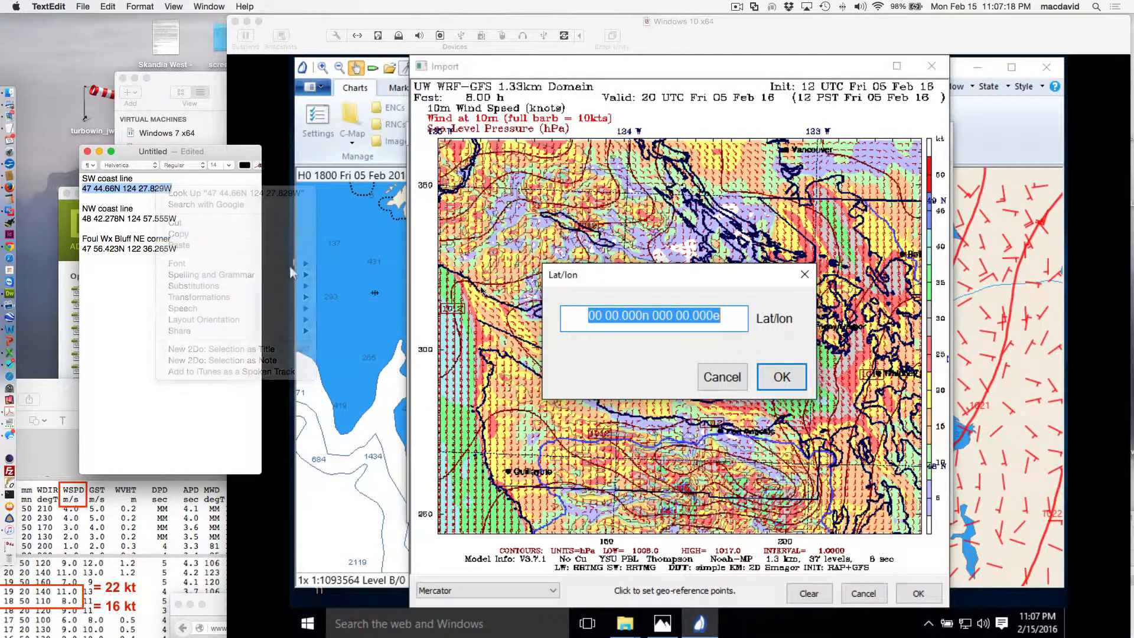
pyautogui.rightClick(654, 317)
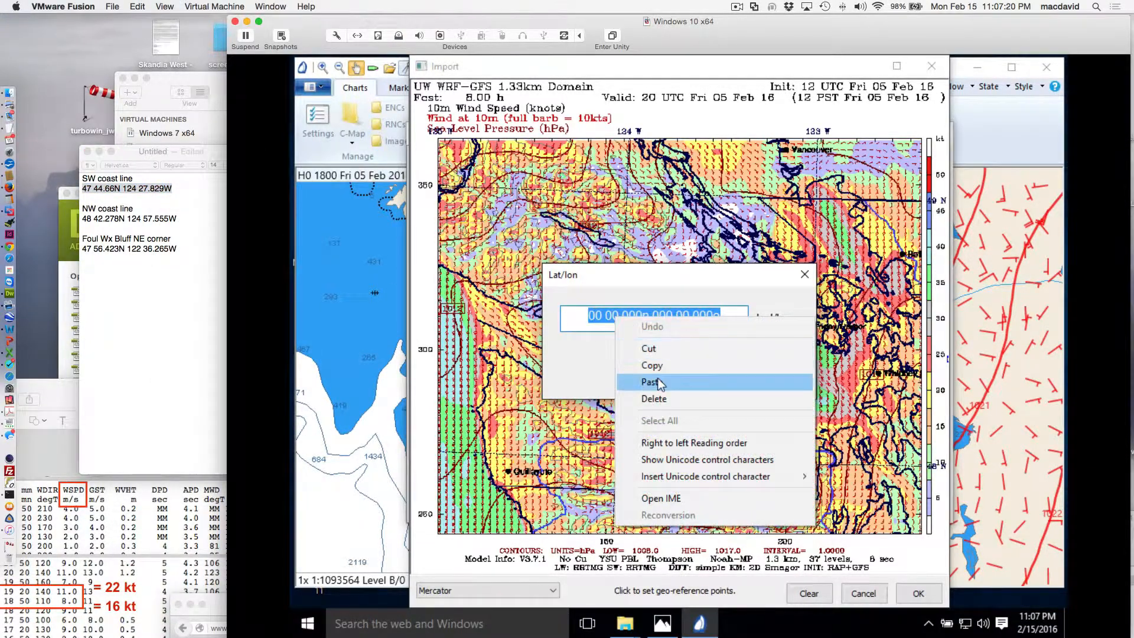
pyautogui.click(652, 382)
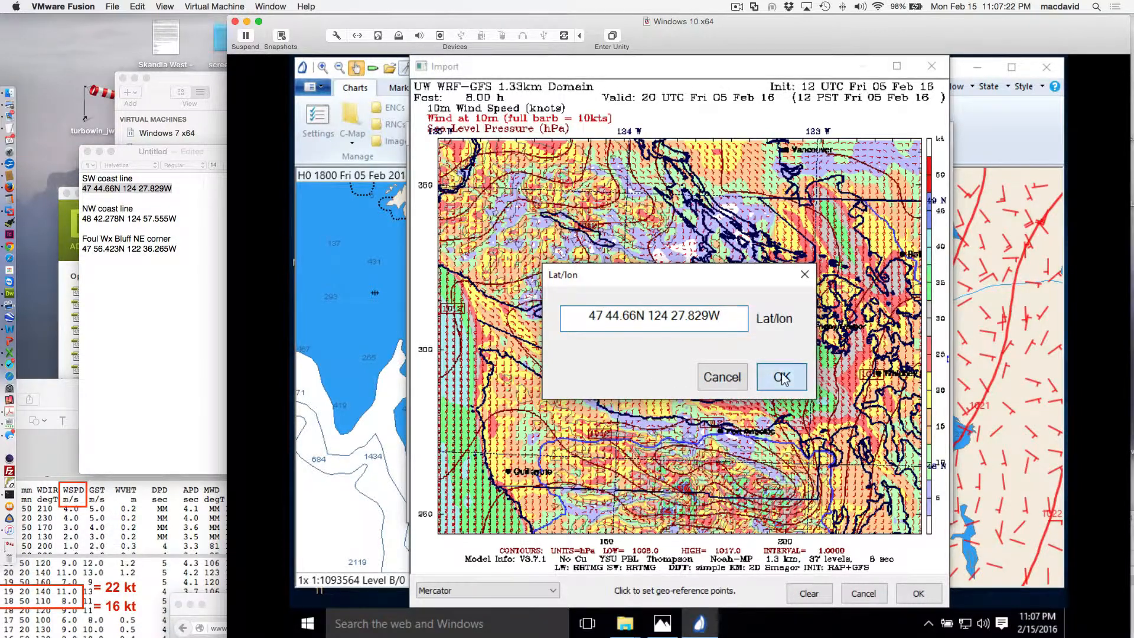
pyautogui.click(781, 377)
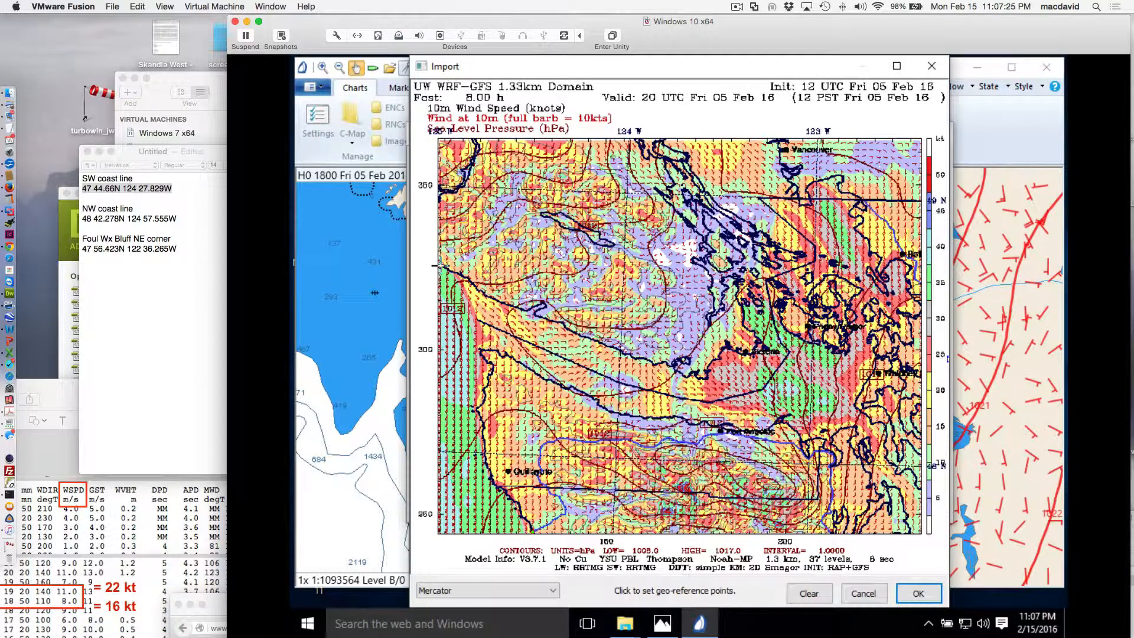
# Set the second geo-reference point at the NW coast line, 48 42.278N 124 57.555W.
pyautogui.click(439, 266)
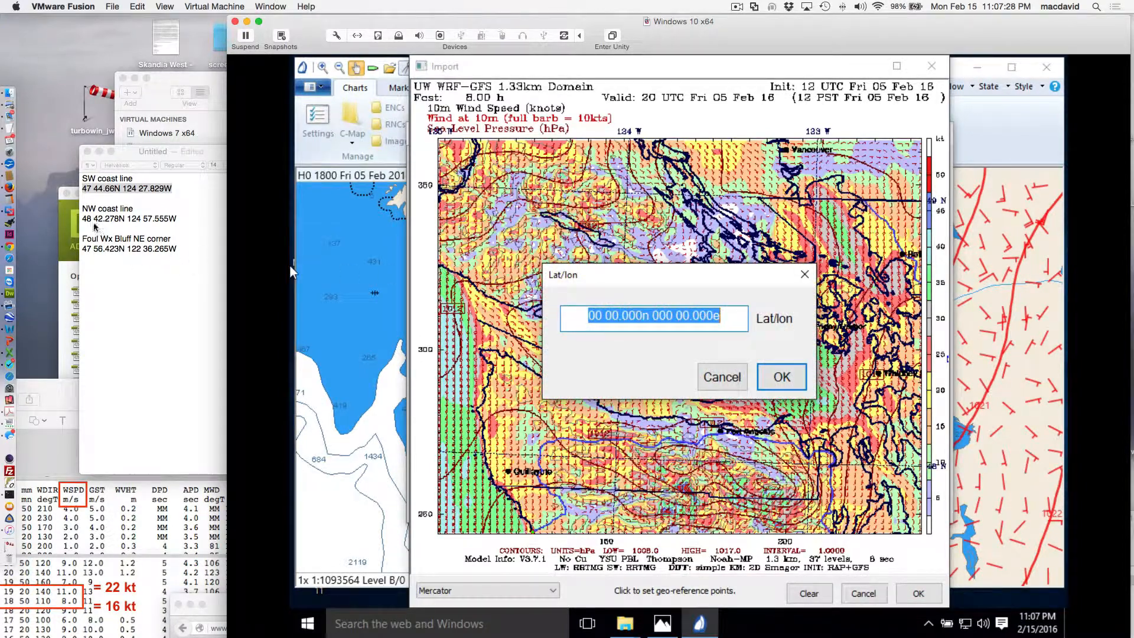
pyautogui.tripleClick(129, 218)
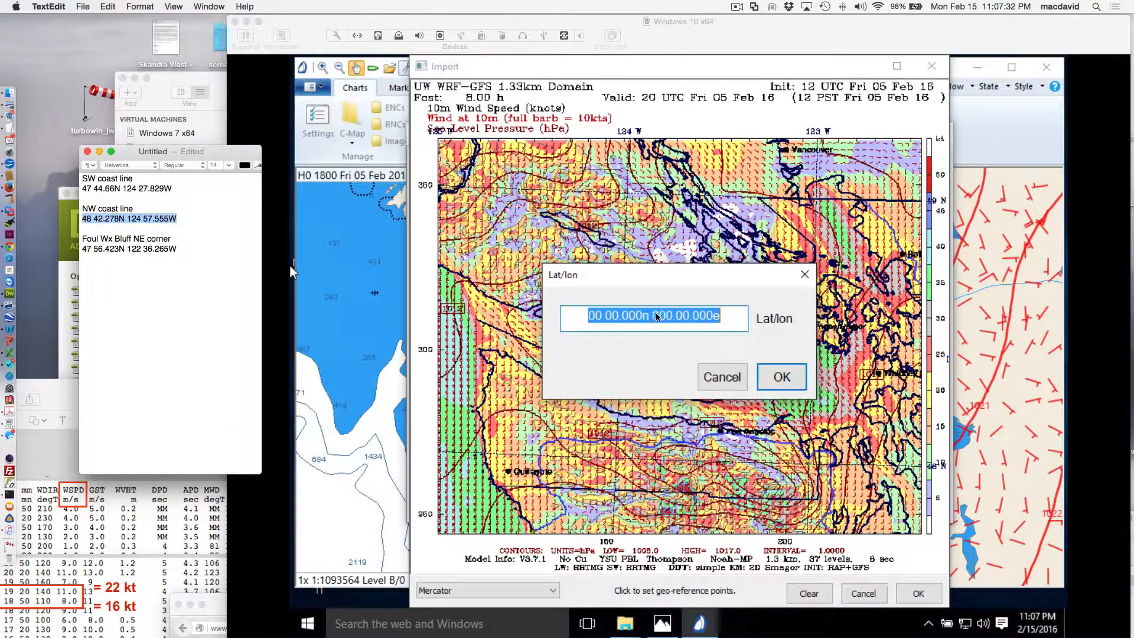
pyautogui.rightClick(653, 317)
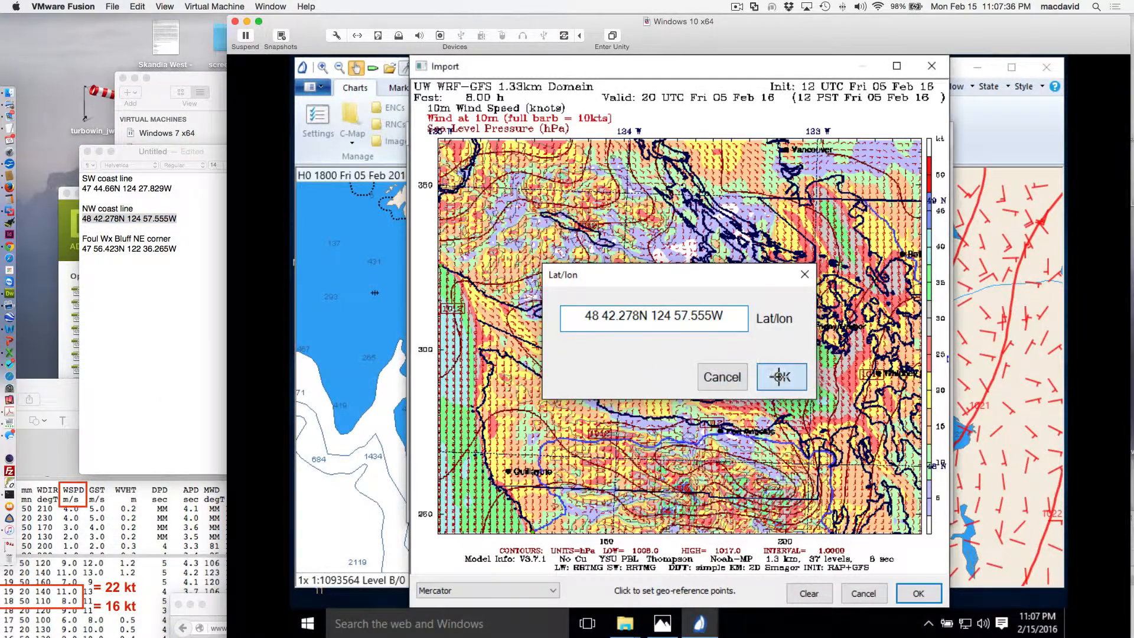
pyautogui.click(781, 377)
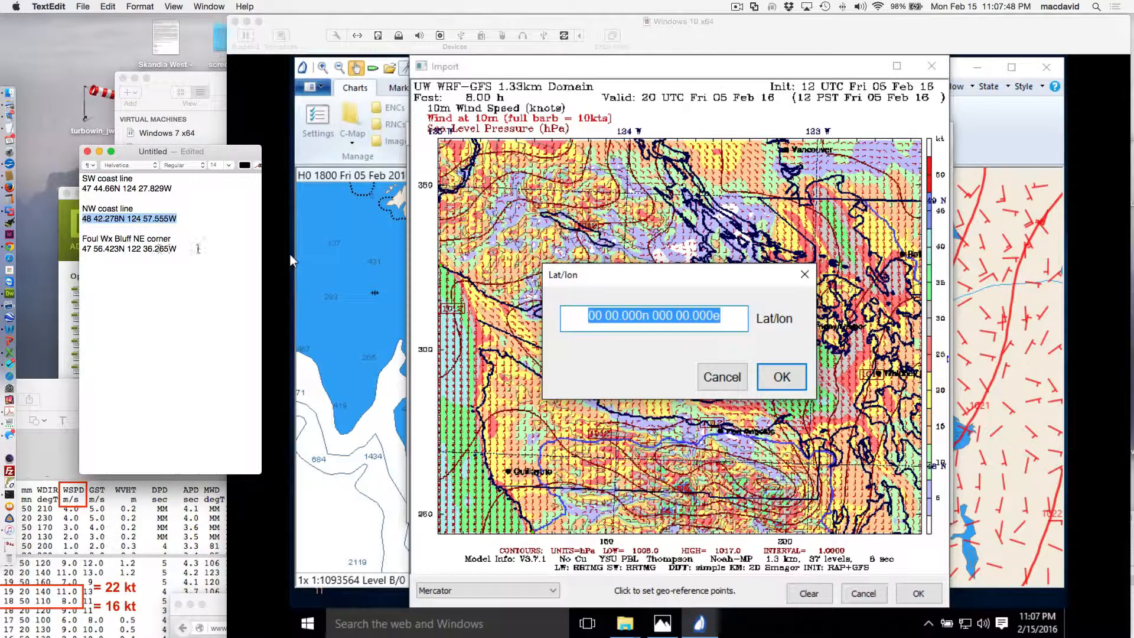
# Set the third point at Foul Wx Bluff NE corner, 47 56.423N 122 36.265W, and finish importing 20z.
pyautogui.rightClick(130, 250)
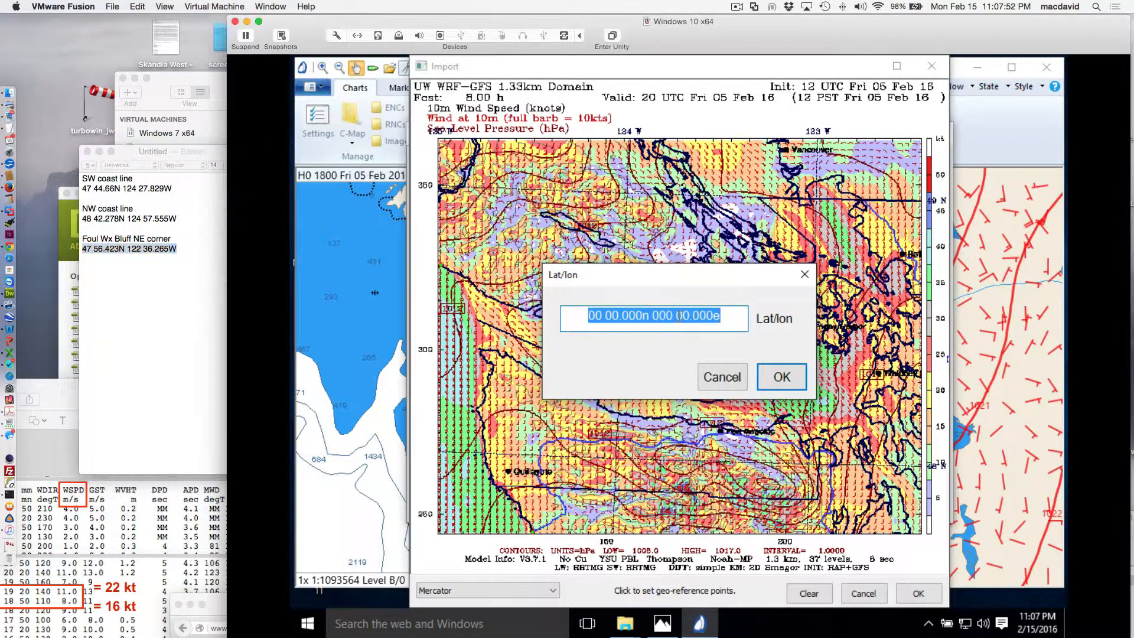
pyautogui.write('47 56.423N 122 36.265W')
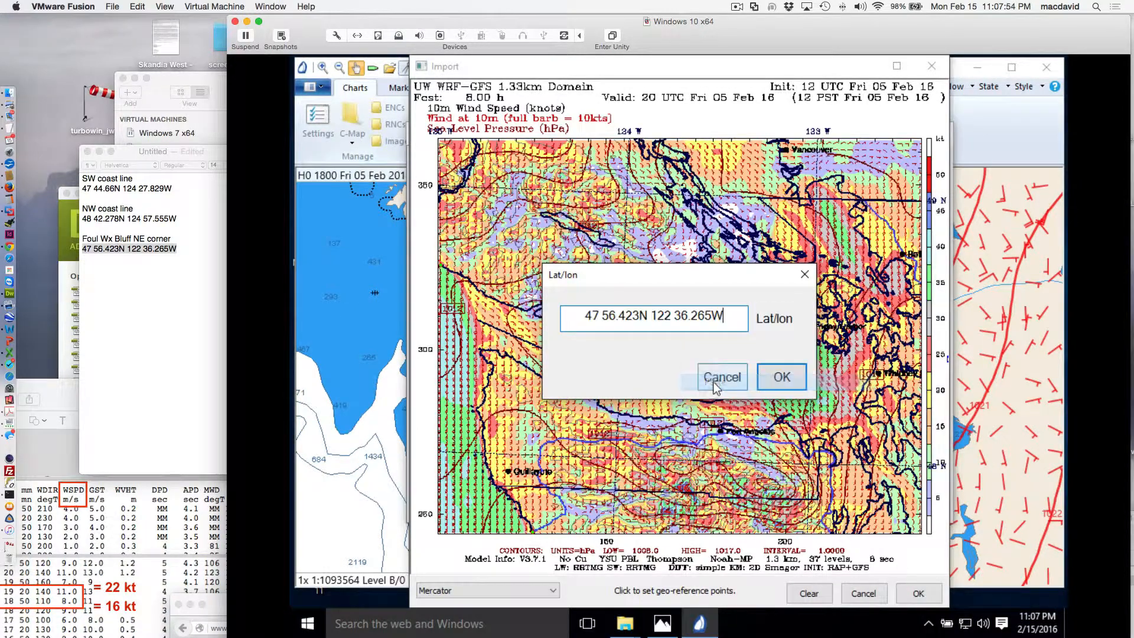
pyautogui.click(781, 376)
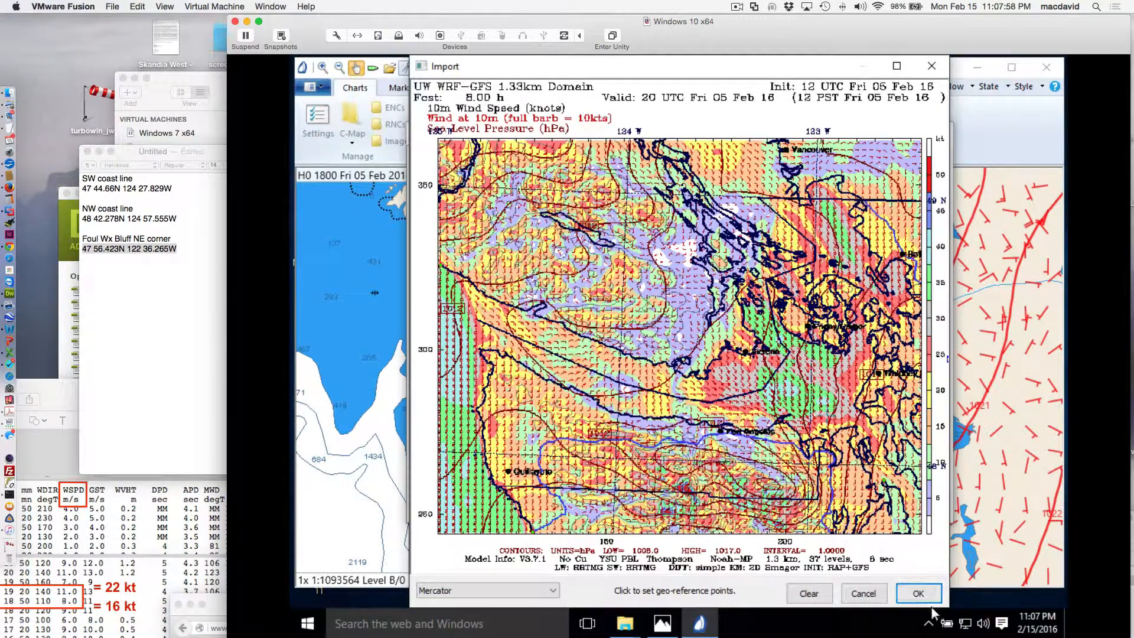
pyautogui.click(919, 593)
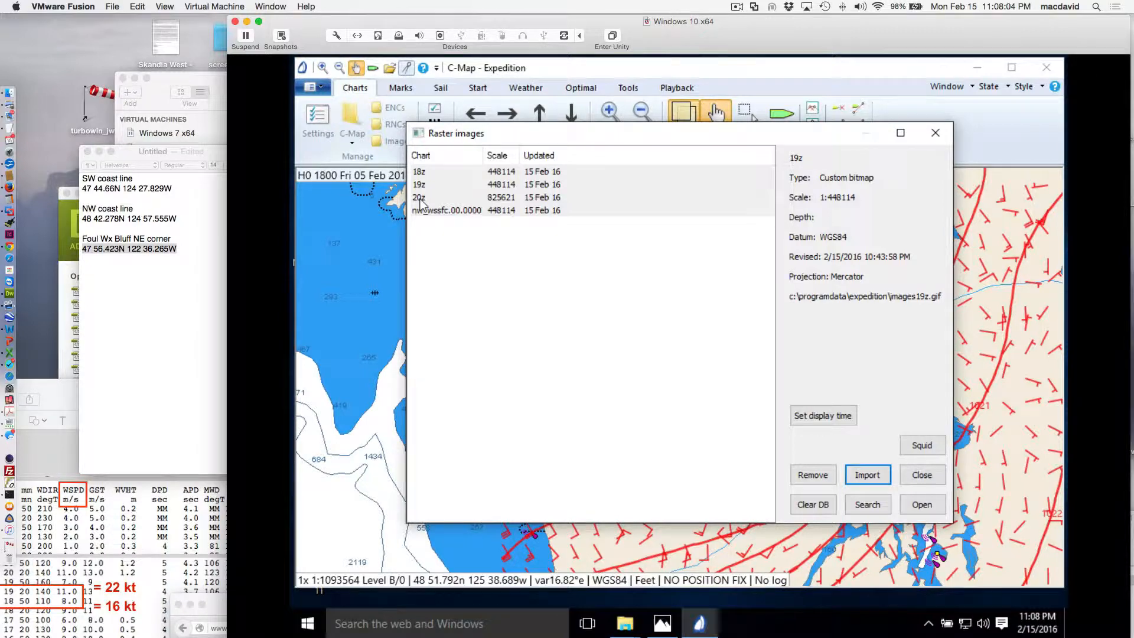
# Open 20z as the chart and pan and zoom out to find the overlaid forecast image.
pyautogui.click(419, 197)
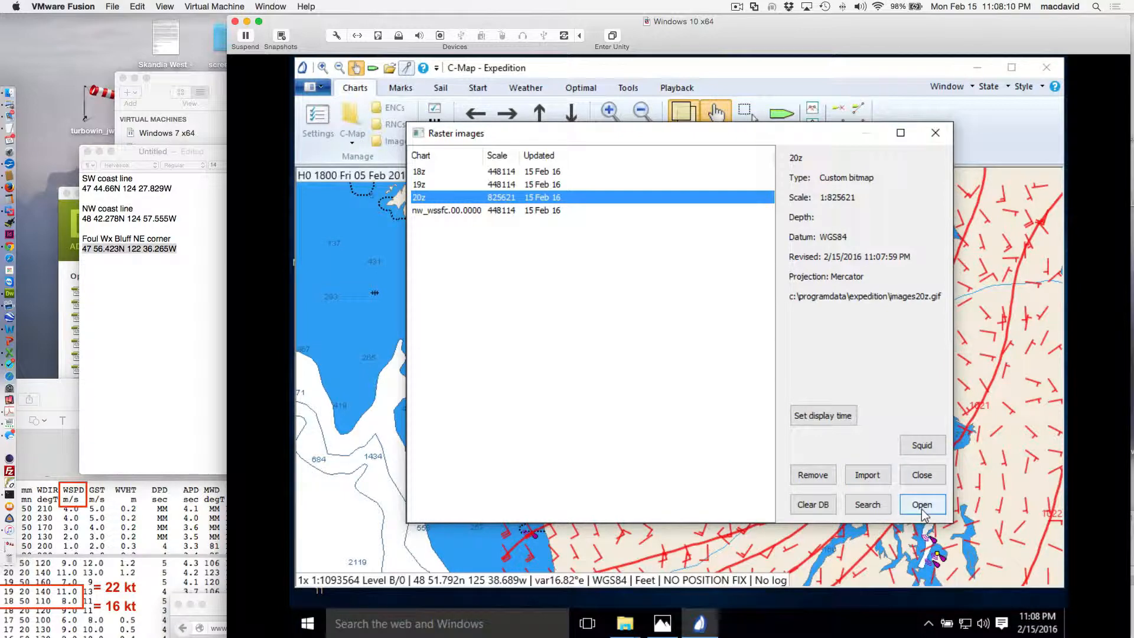
pyautogui.click(922, 504)
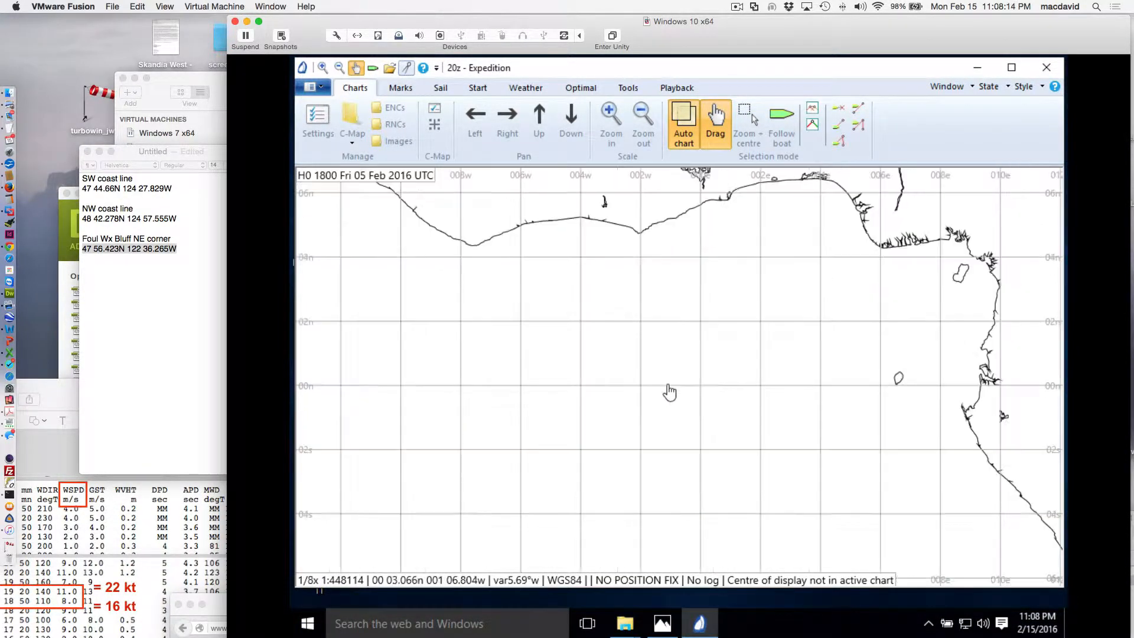
pyautogui.moveTo(669, 391); pyautogui.dragTo(534, 284)
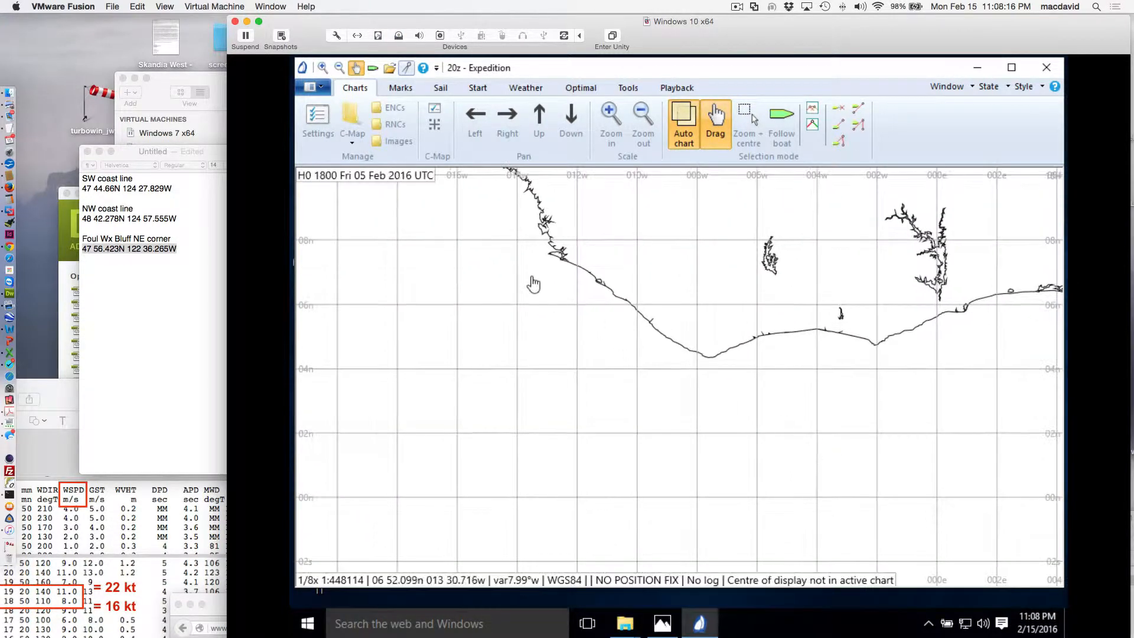
pyautogui.moveTo(533, 282); pyautogui.dragTo(895, 433)
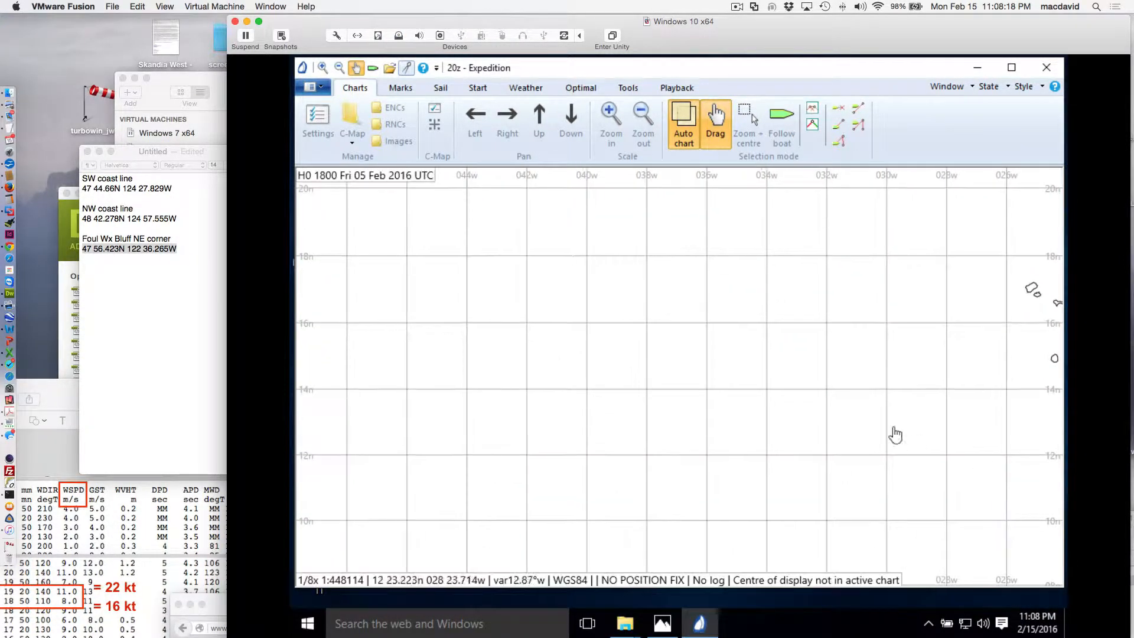
pyautogui.click(642, 119)
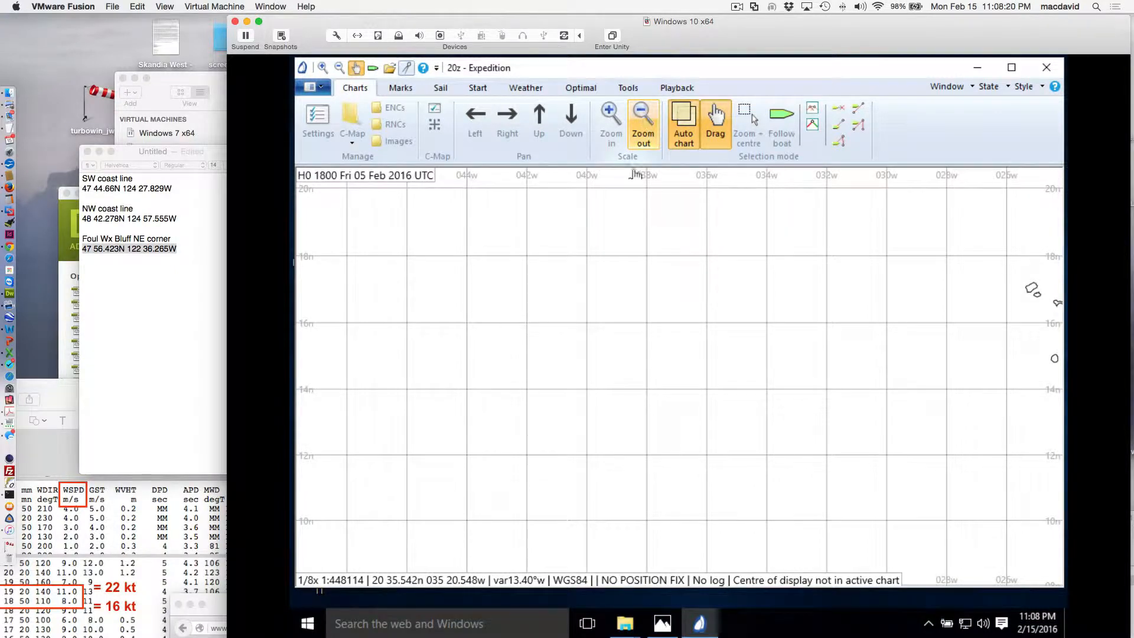
pyautogui.click(643, 119)
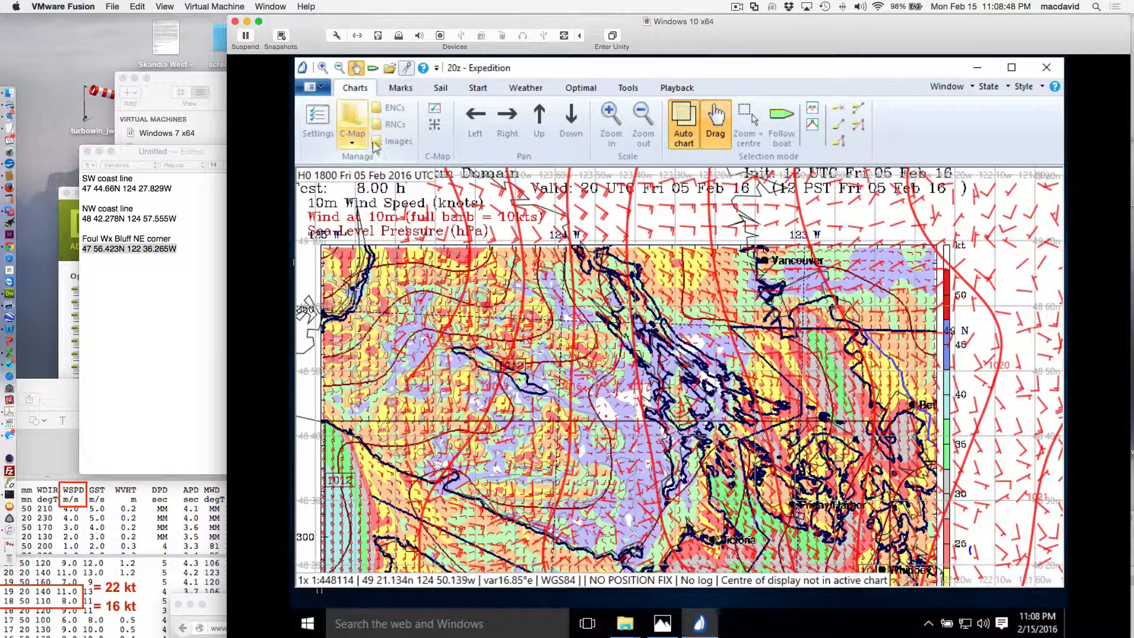
# Step the GRIB display time forward two hours to 2000 UTC Fri 05 Feb.
pyautogui.click(526, 87)
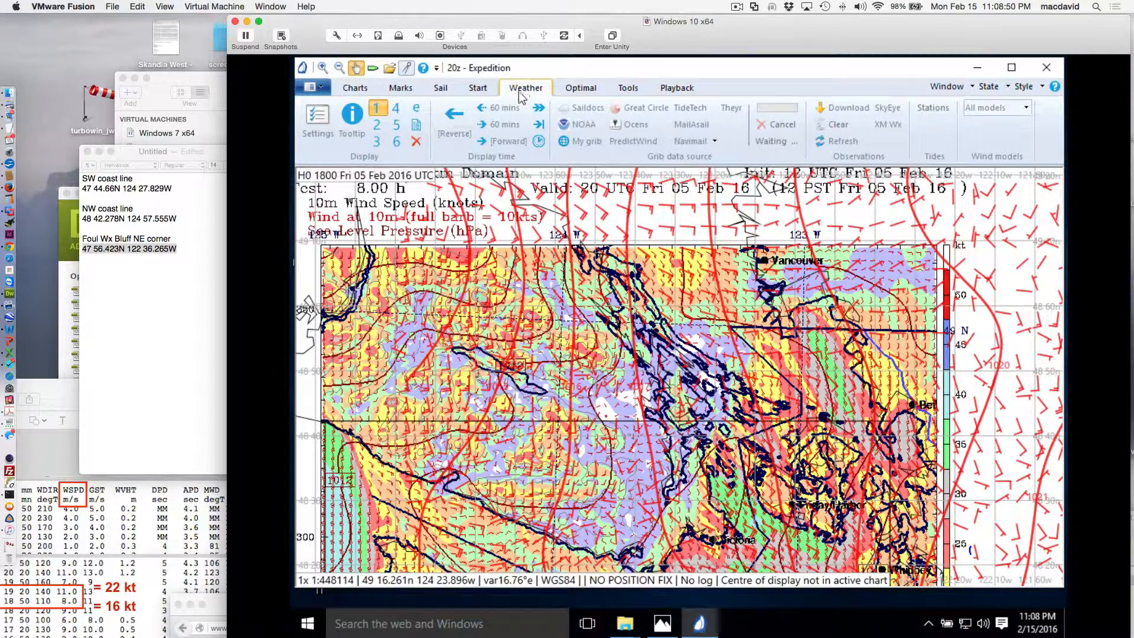
pyautogui.click(507, 124)
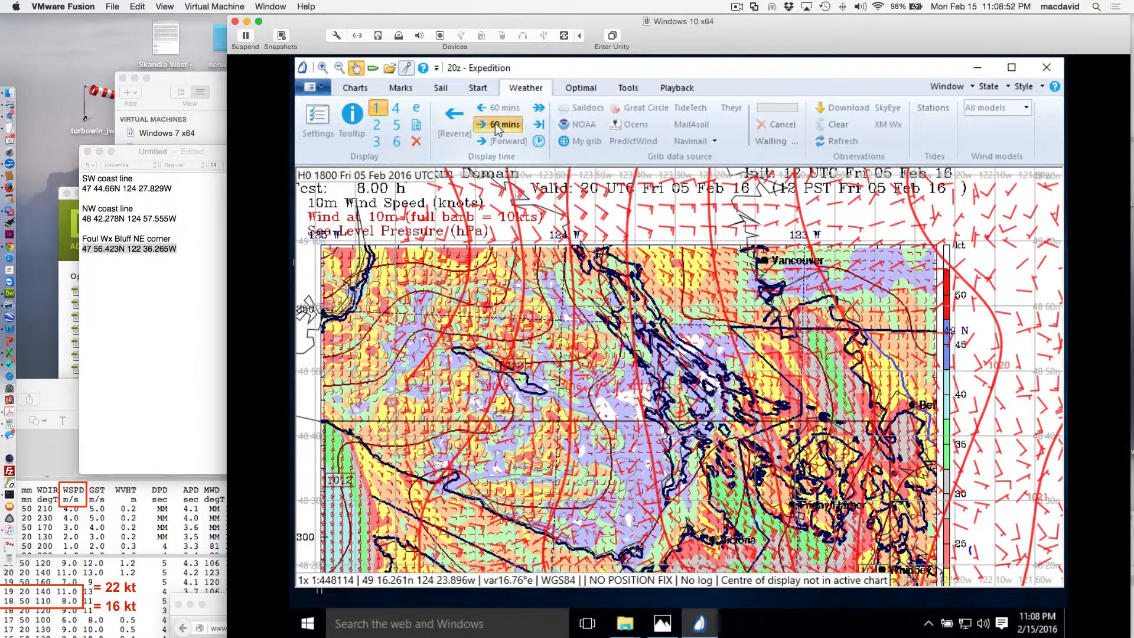
pyautogui.click(505, 124)
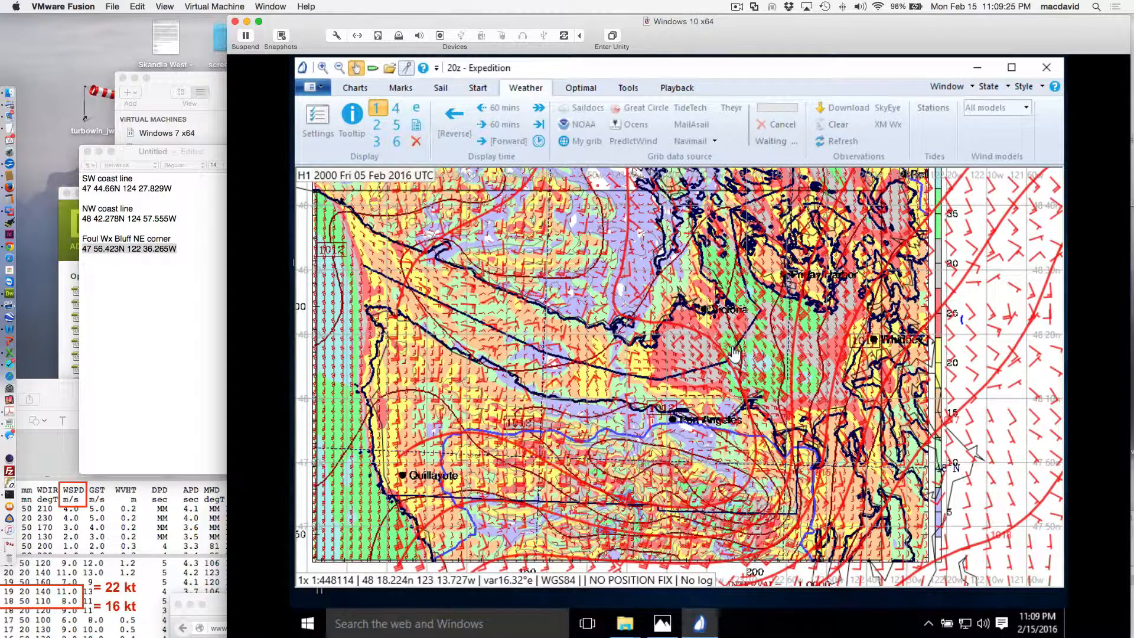
pyautogui.moveTo(654, 394)
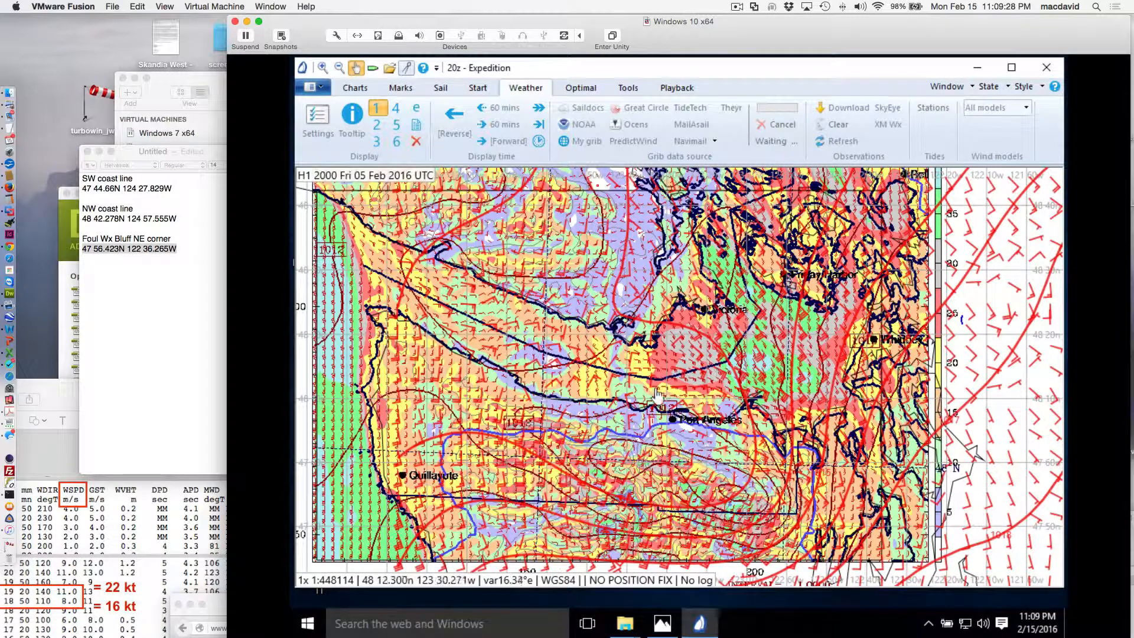
pyautogui.moveTo(548, 326)
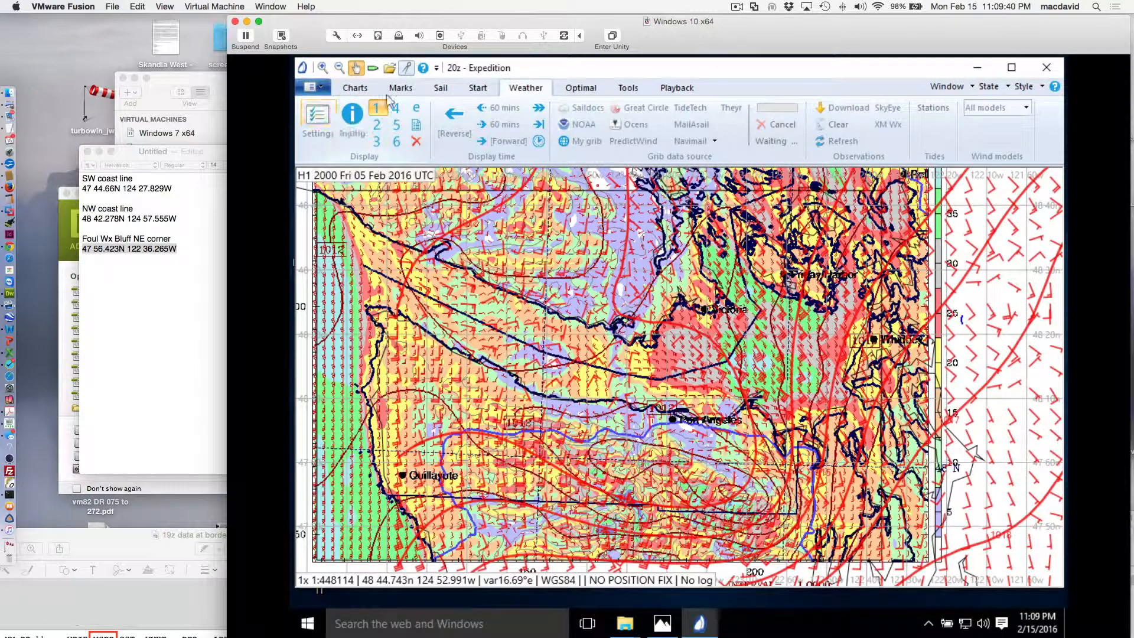
# Step the GRIB display time back to 1900 UTC via the 60 mins button's options.
pyautogui.click(499, 124)
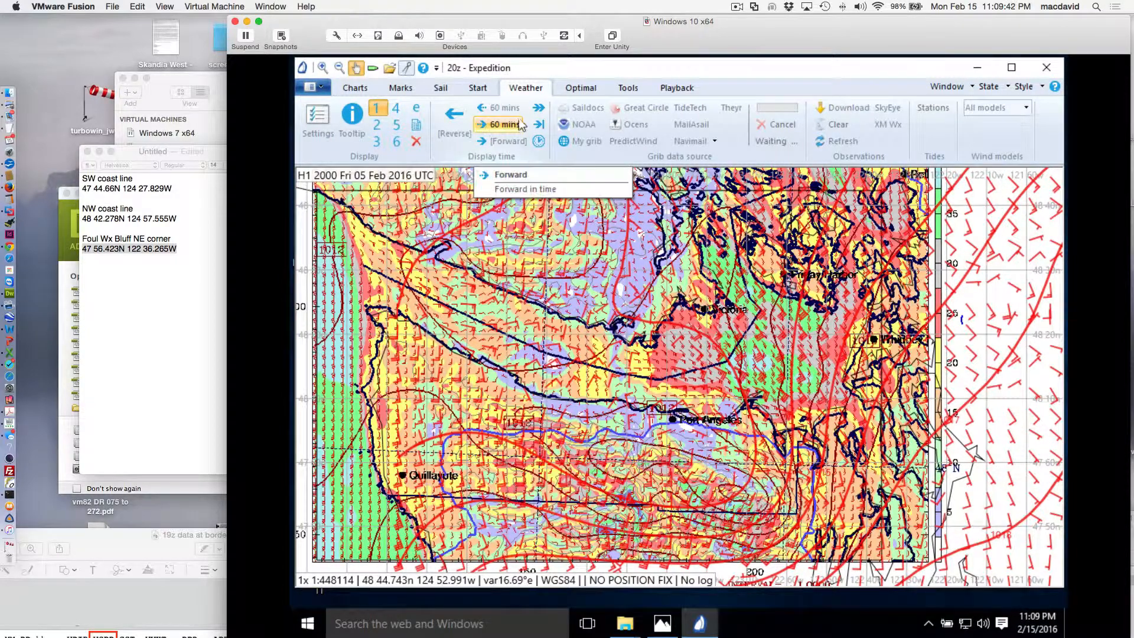
pyautogui.click(454, 114)
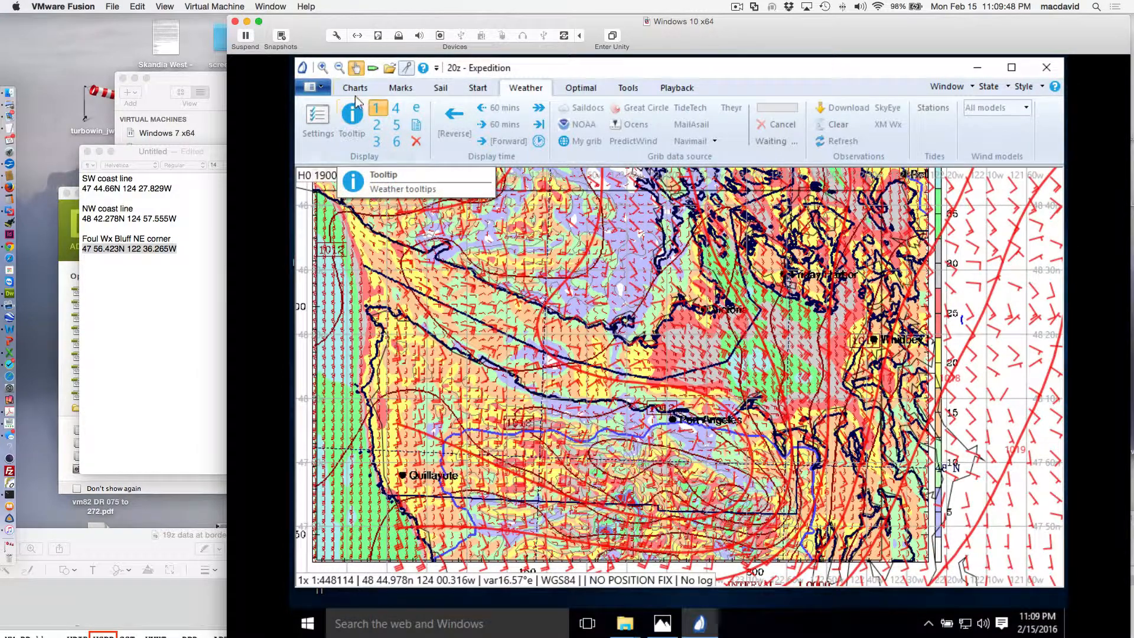
# Load the 19z forecast image from the Raster images list onto the chart.
pyautogui.click(355, 87)
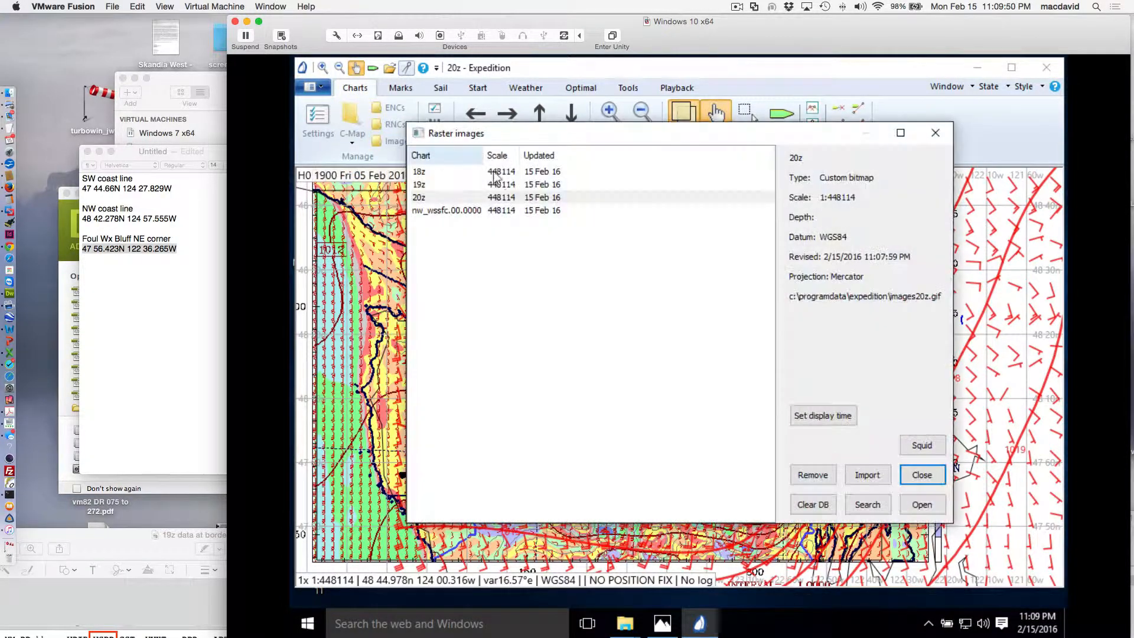
pyautogui.click(449, 184)
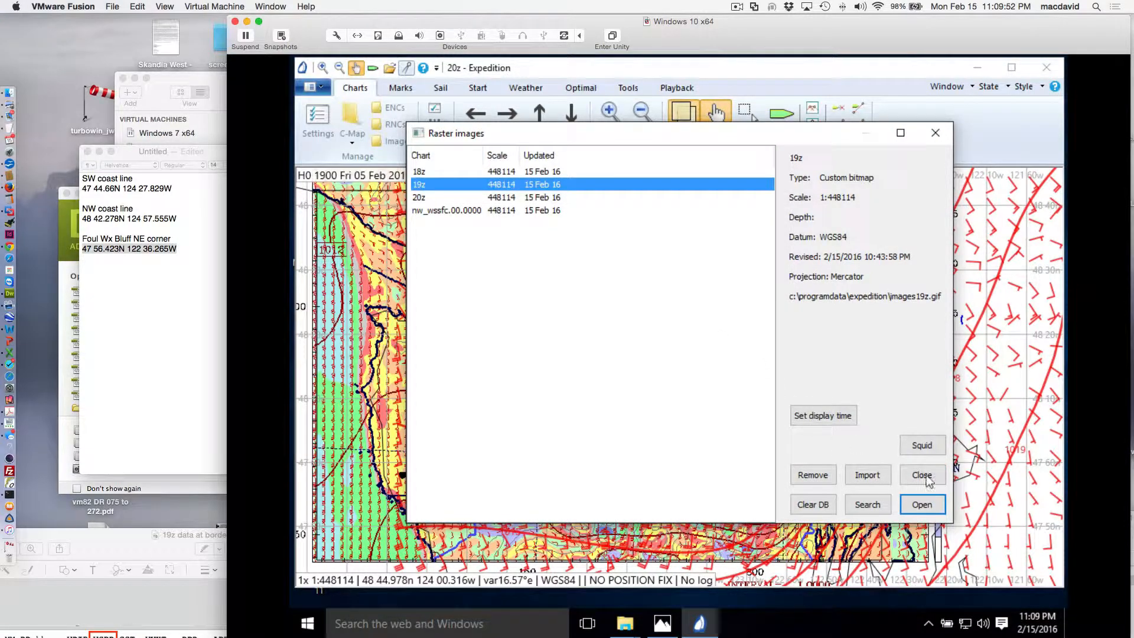
pyautogui.click(921, 475)
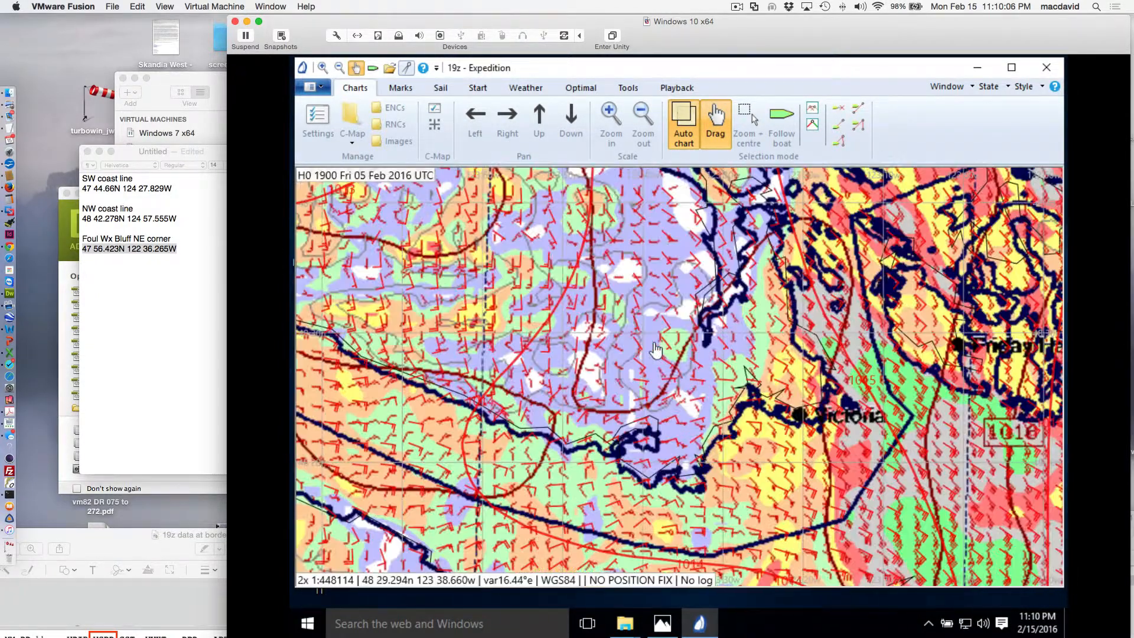
# Pan the chart east of Victoria toward the 1016 pressure label and border buoy area.
pyautogui.moveTo(656, 350); pyautogui.dragTo(648, 311)
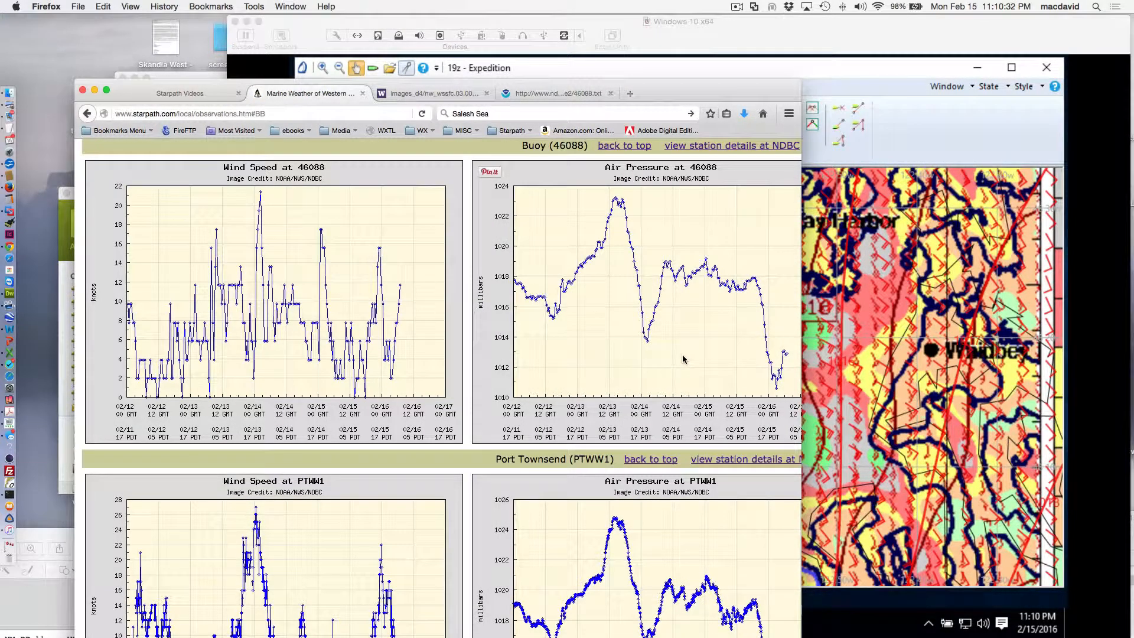
# View buoy 46088's NDBC station details and scroll through its wave and current tables.
pyautogui.click(730, 145)
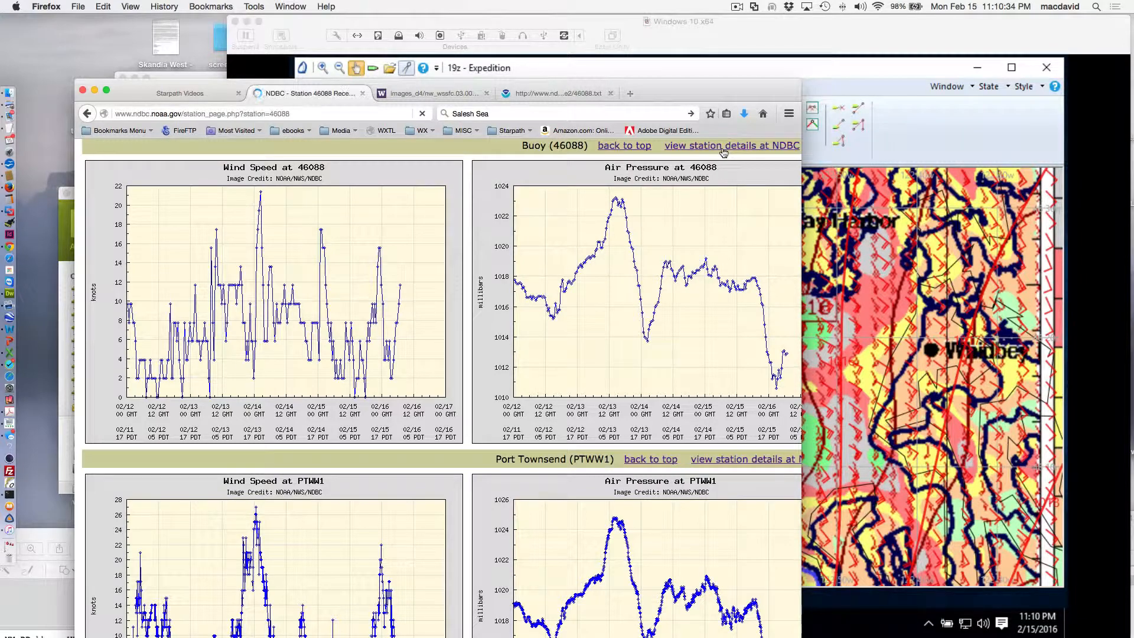
pyautogui.click(730, 145)
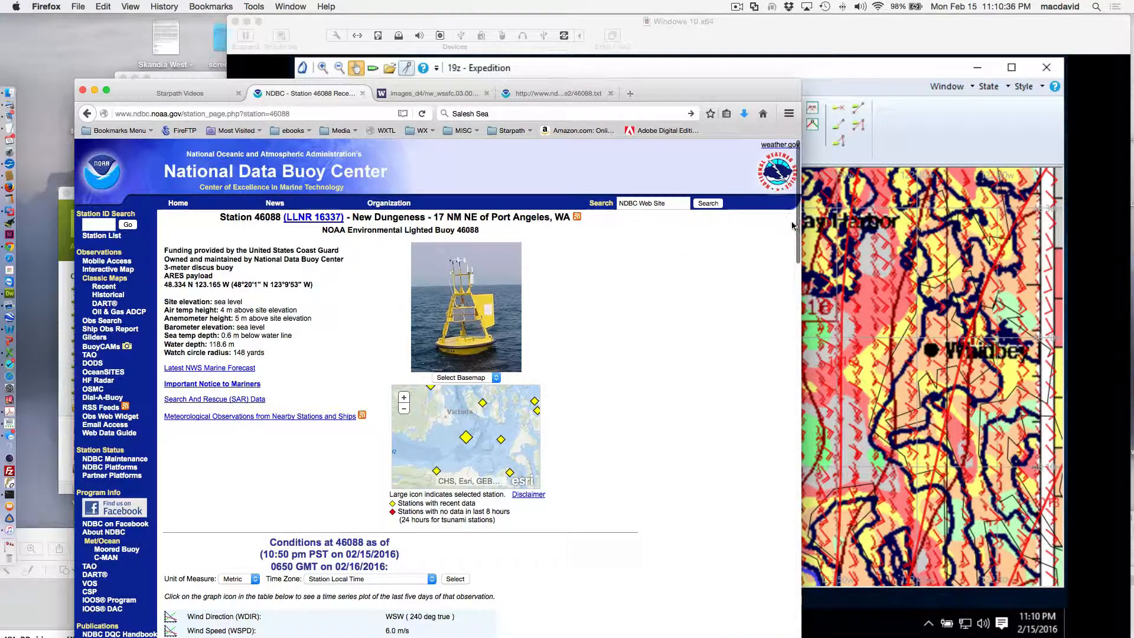
pyautogui.scroll(-3)
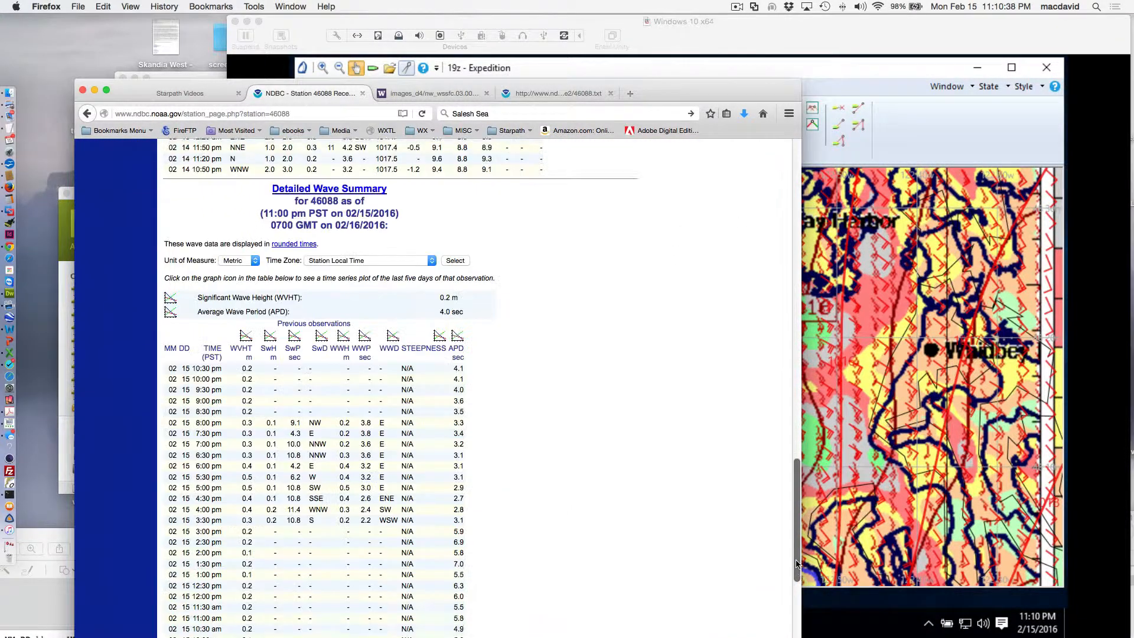
pyautogui.scroll(-3)
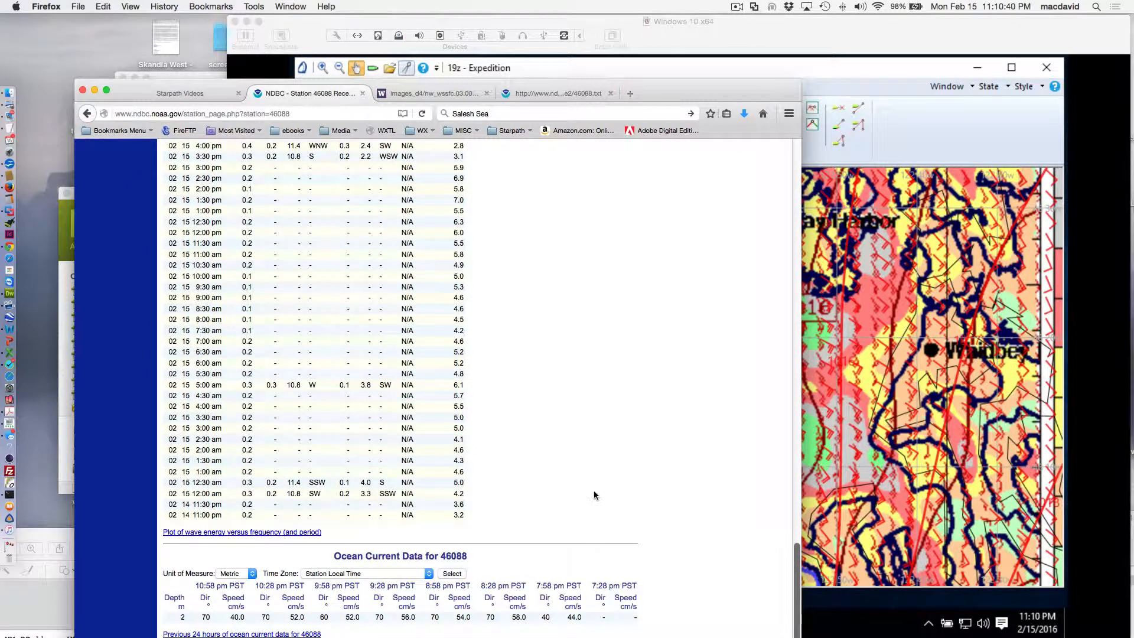
pyautogui.scroll(-3)
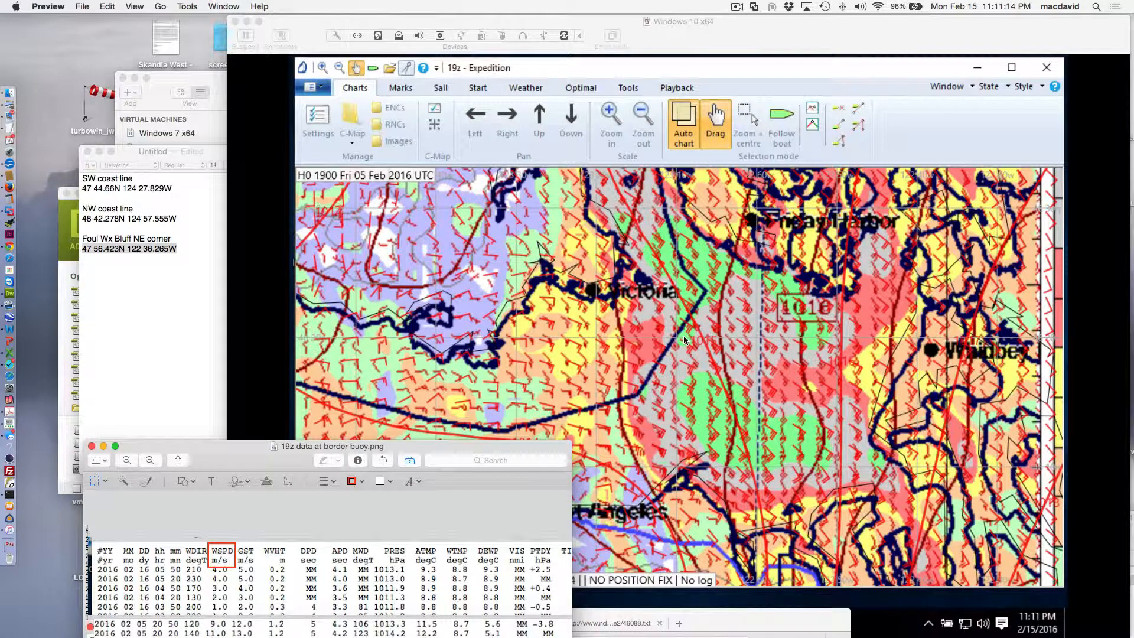
pyautogui.moveTo(749, 91)
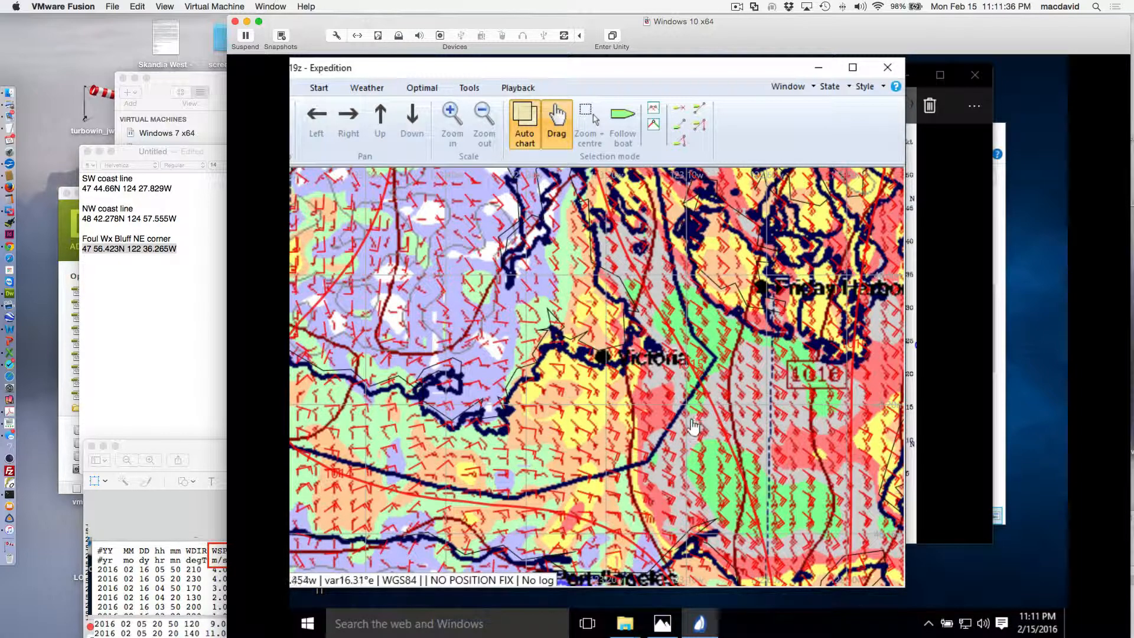
# Restore the chart window to full view and show the Weather ribbon options.
pyautogui.moveTo(694, 426); pyautogui.dragTo(565, 300)
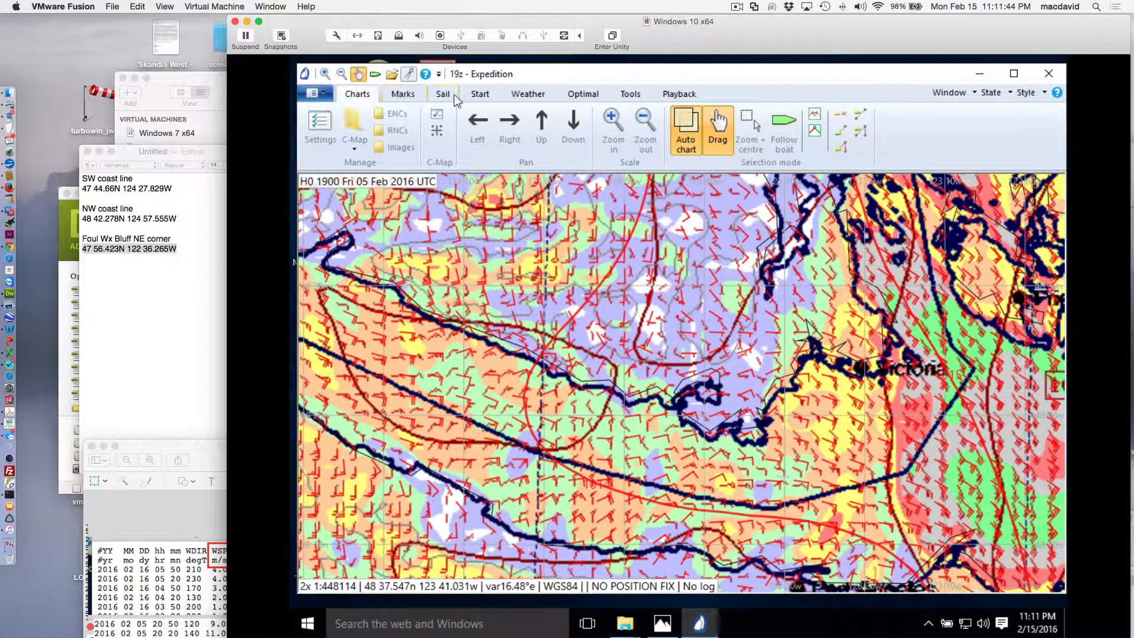
pyautogui.click(528, 94)
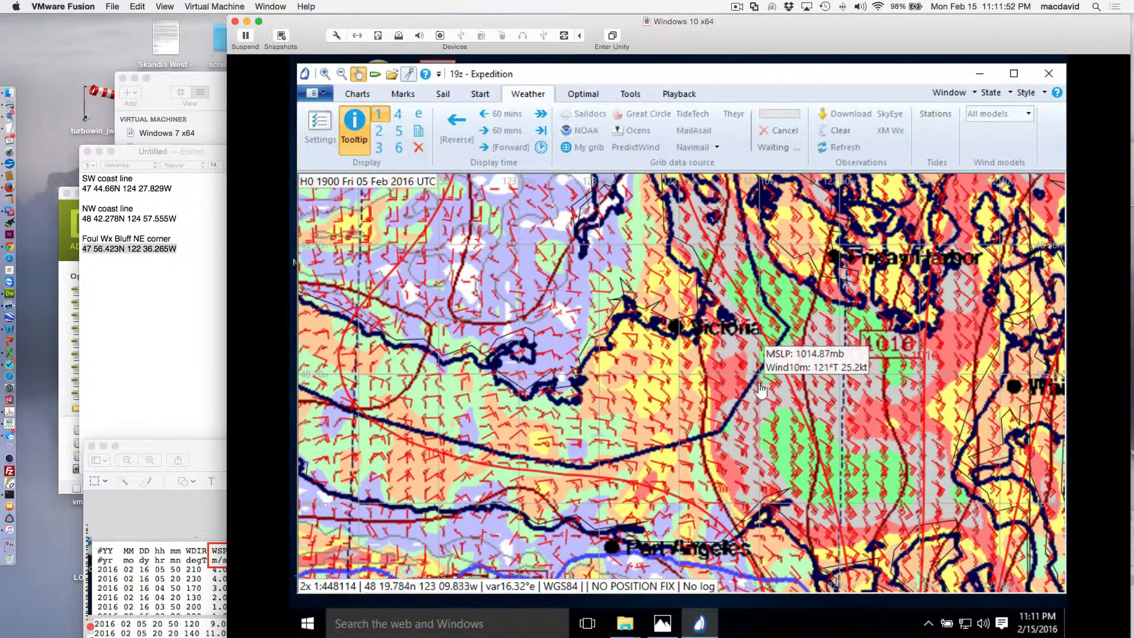
pyautogui.moveTo(759, 382)
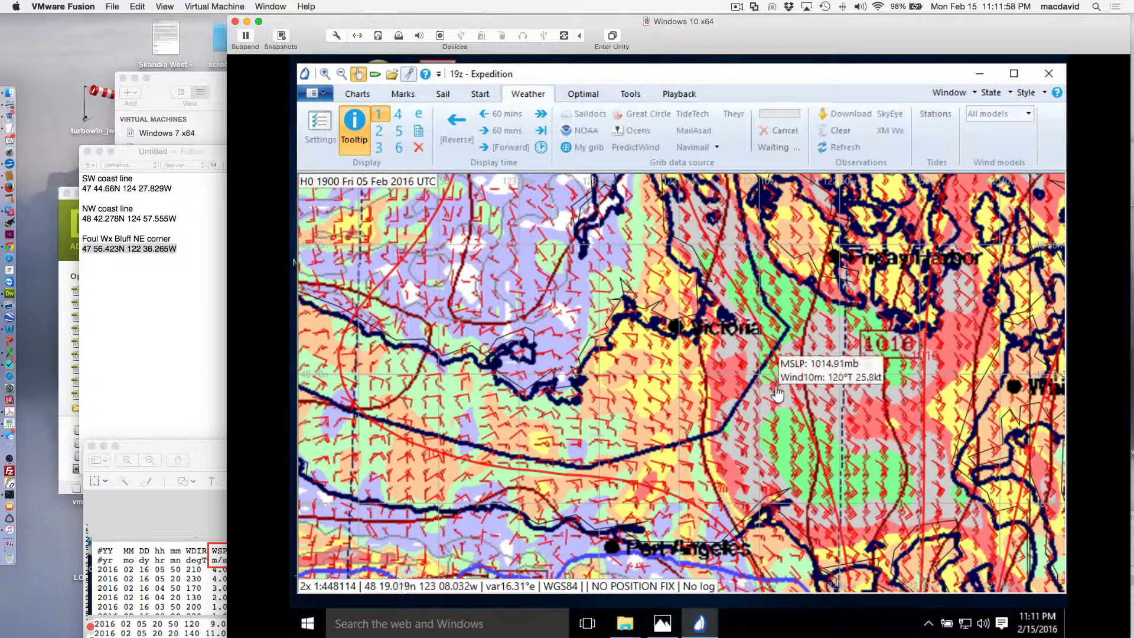
pyautogui.moveTo(769, 381)
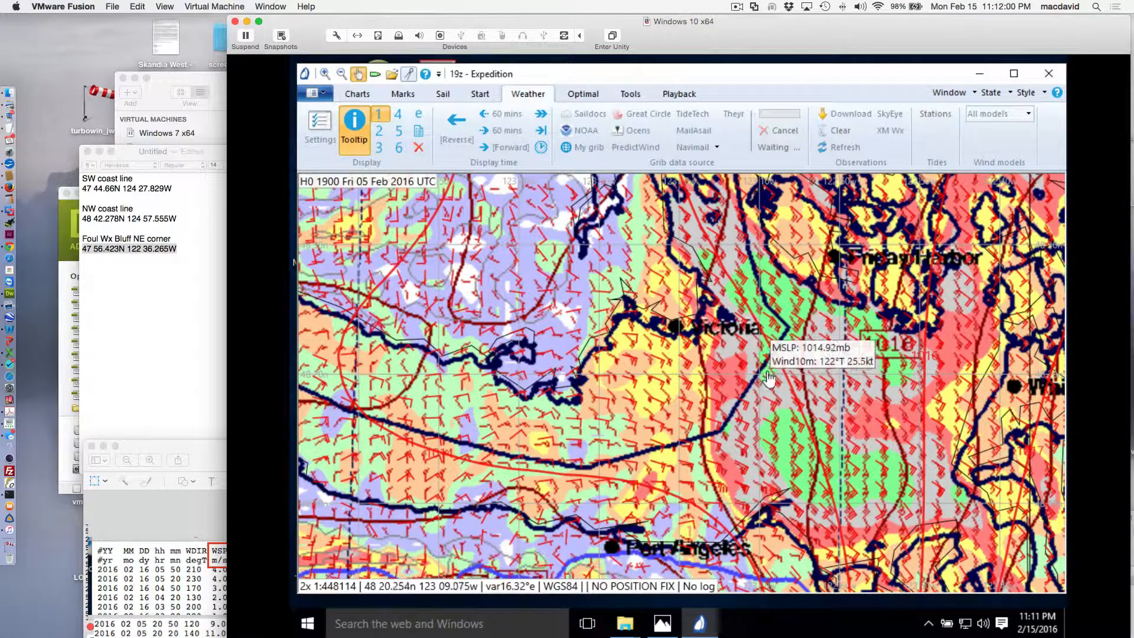
pyautogui.moveTo(762, 381)
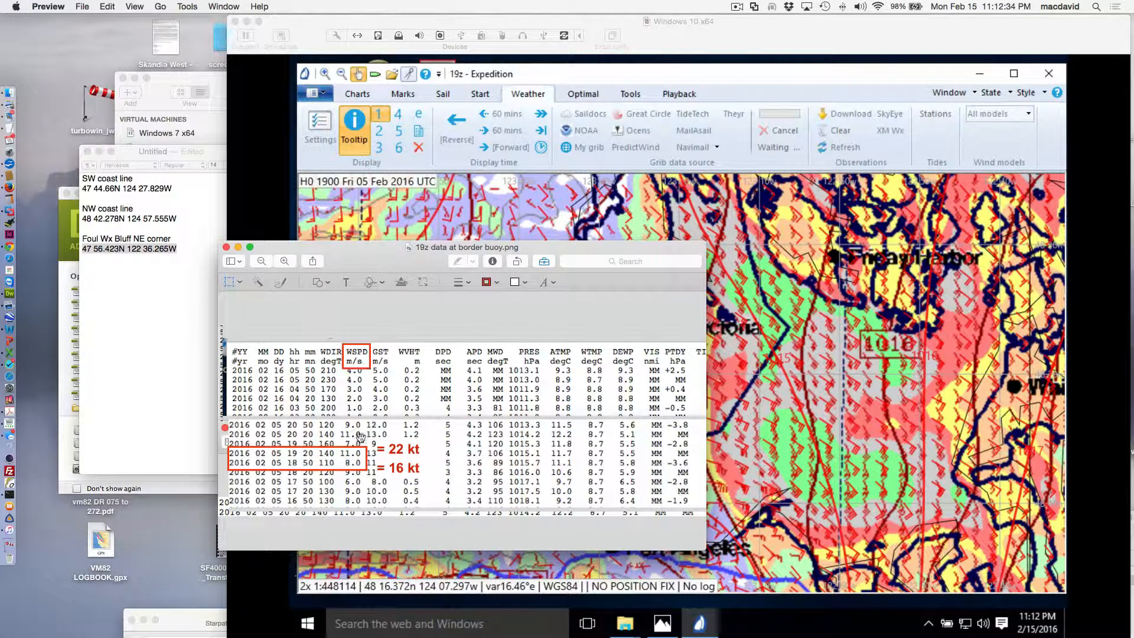
pyautogui.moveTo(348, 465)
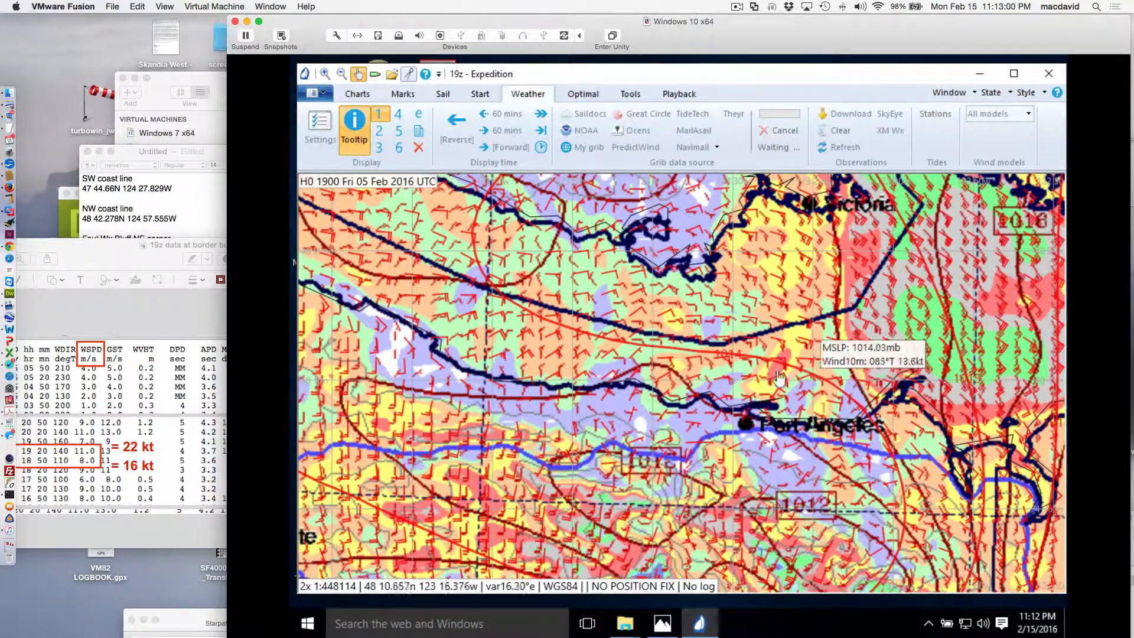
pyautogui.moveTo(655, 342)
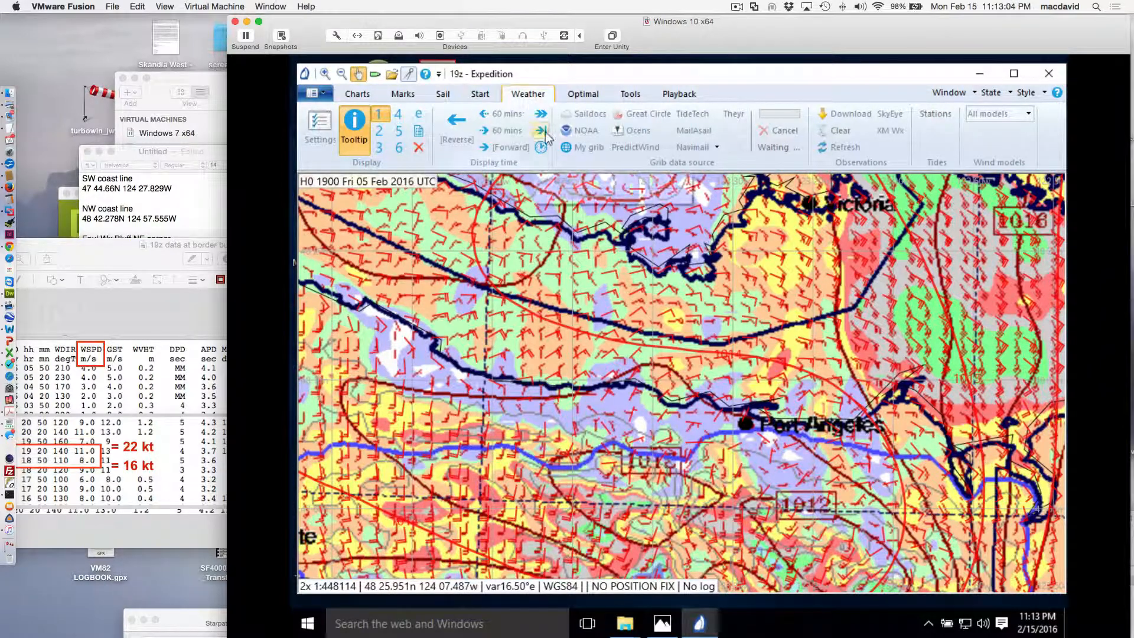
# Step the forecast forward 60 minutes twice to 2300 UTC, then list the loaded chart images.
pyautogui.click(507, 130)
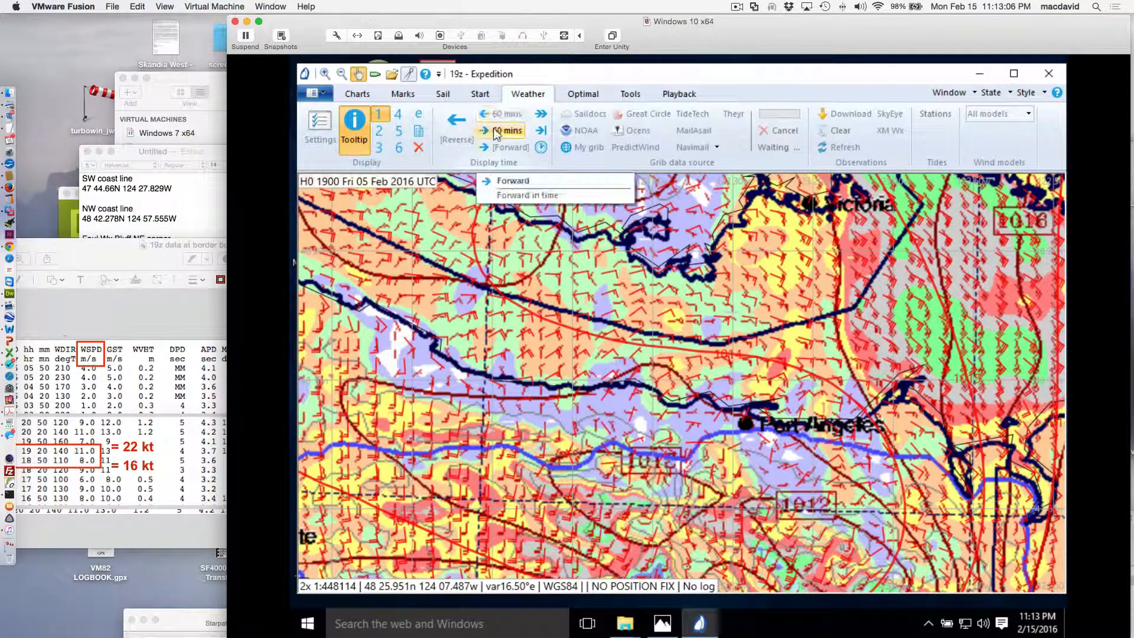
pyautogui.click(512, 146)
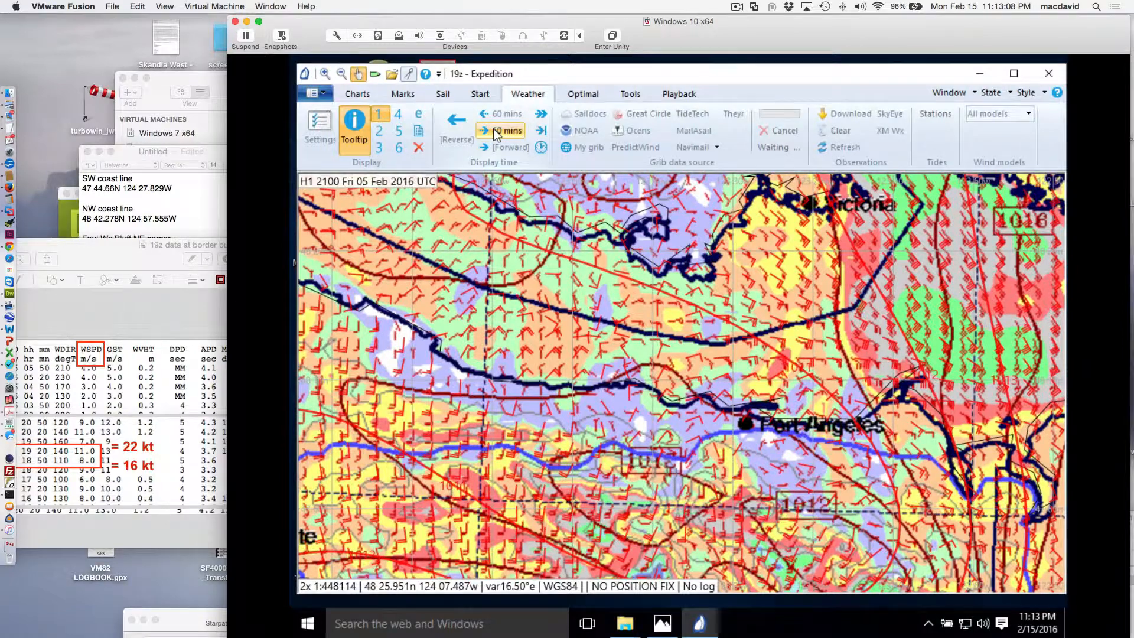
pyautogui.click(541, 129)
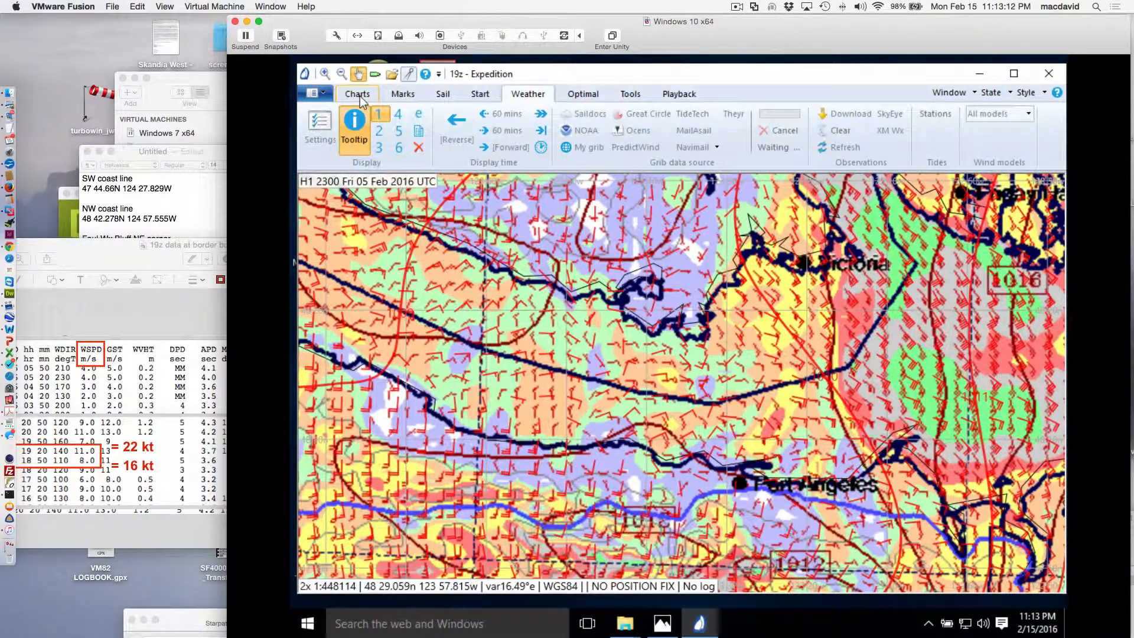
pyautogui.click(356, 93)
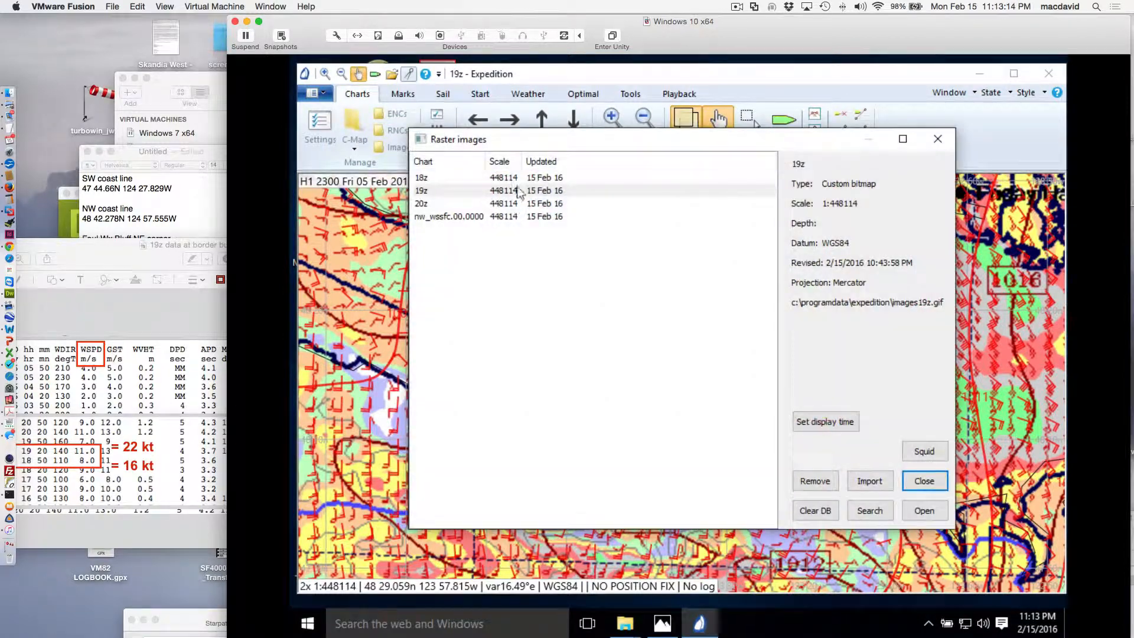